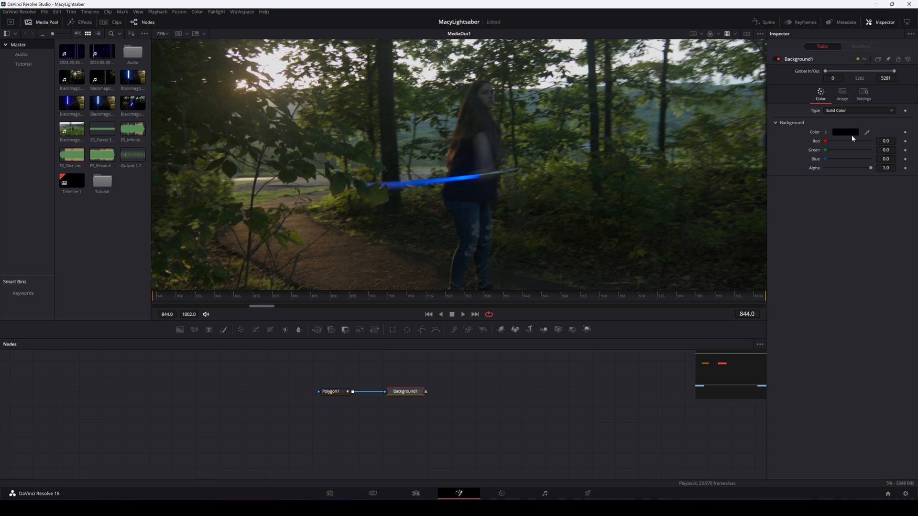
- Pick white for Background1's solid colour in the Color dialog
{"action": "left_click", "coordinate": [845, 132]}
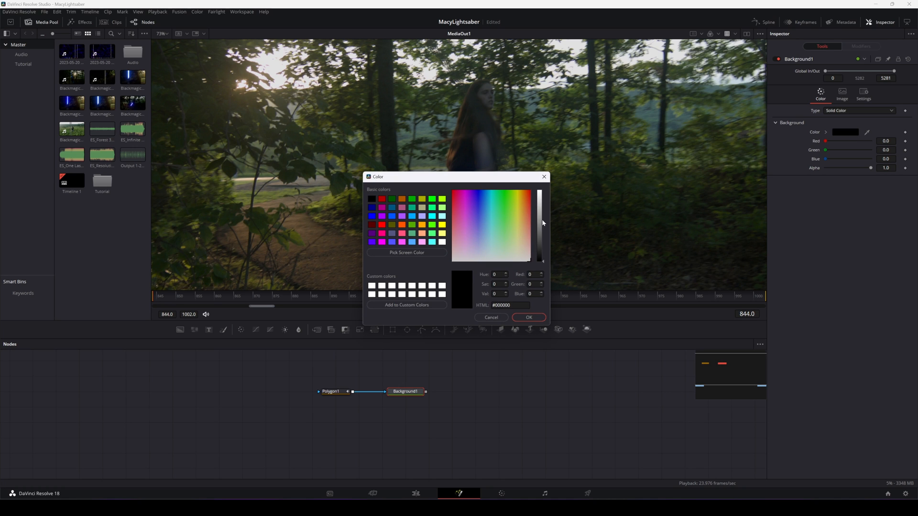
{"action": "left_click", "coordinate": [527, 318]}
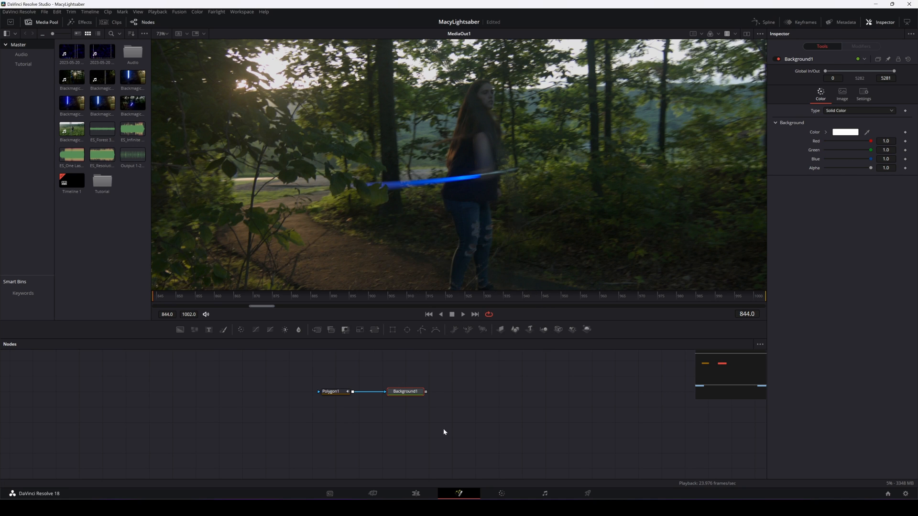
{"action": "left_click", "coordinate": [330, 391]}
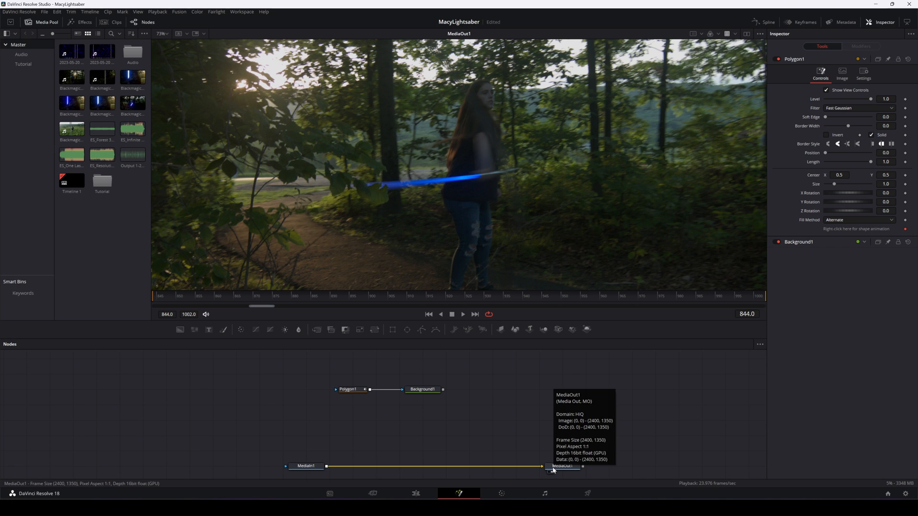
{"action": "mouse_move", "coordinate": [535, 256]}
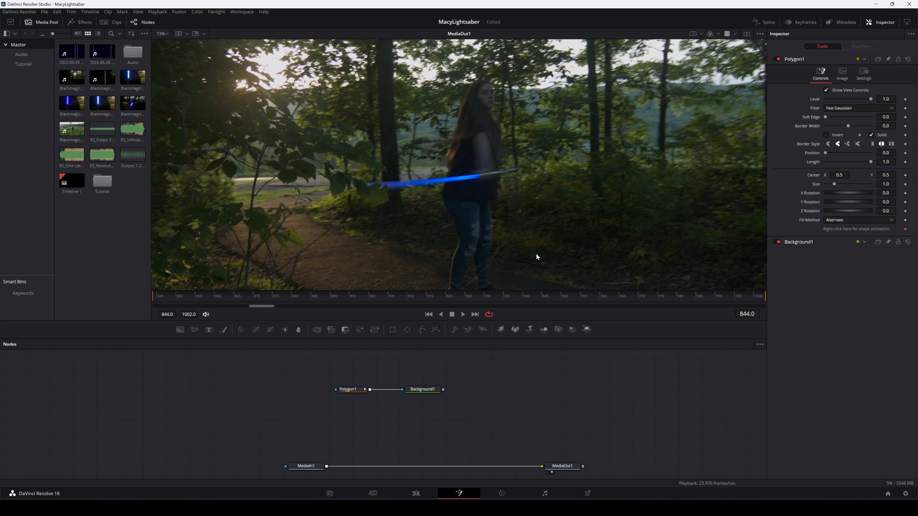
- Select Polygon1 to start tracing points along the lightsaber blade
{"action": "left_click", "coordinate": [348, 389]}
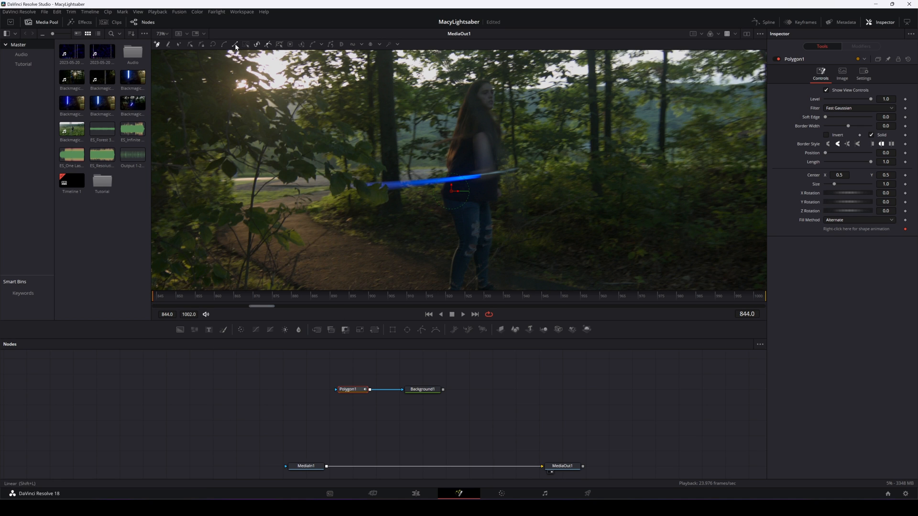
{"action": "mouse_move", "coordinate": [492, 175]}
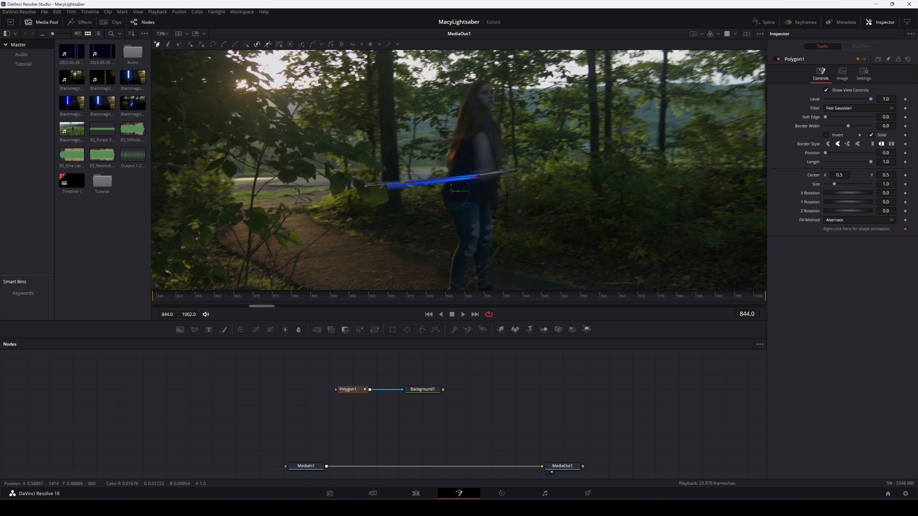
{"action": "mouse_move", "coordinate": [258, 96]}
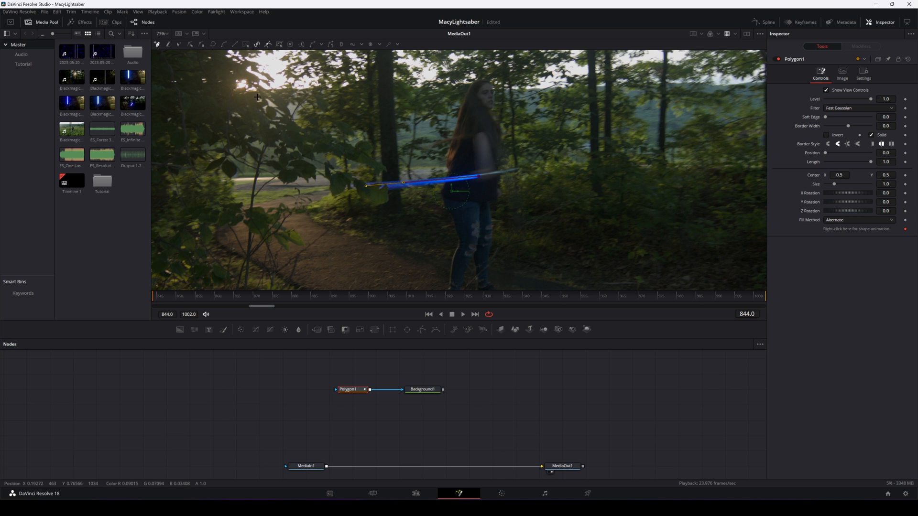
{"action": "mouse_move", "coordinate": [180, 45]}
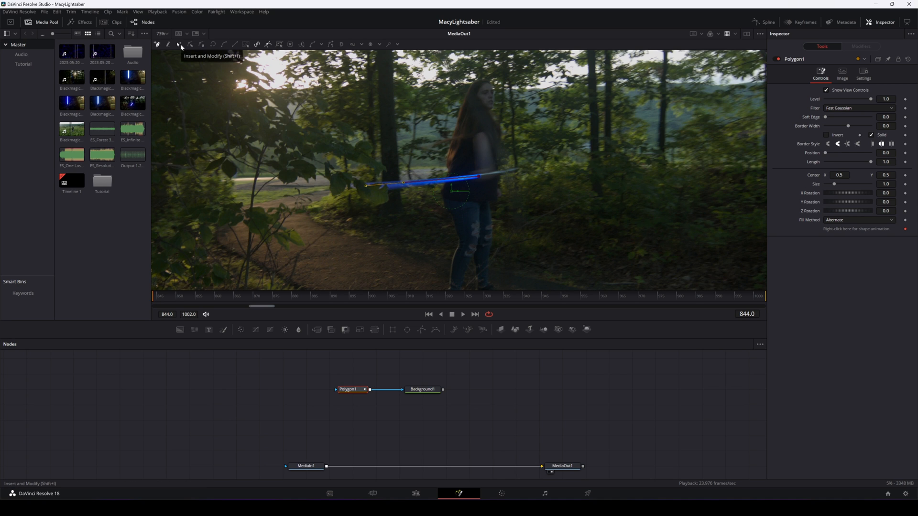
{"action": "mouse_move", "coordinate": [367, 168]}
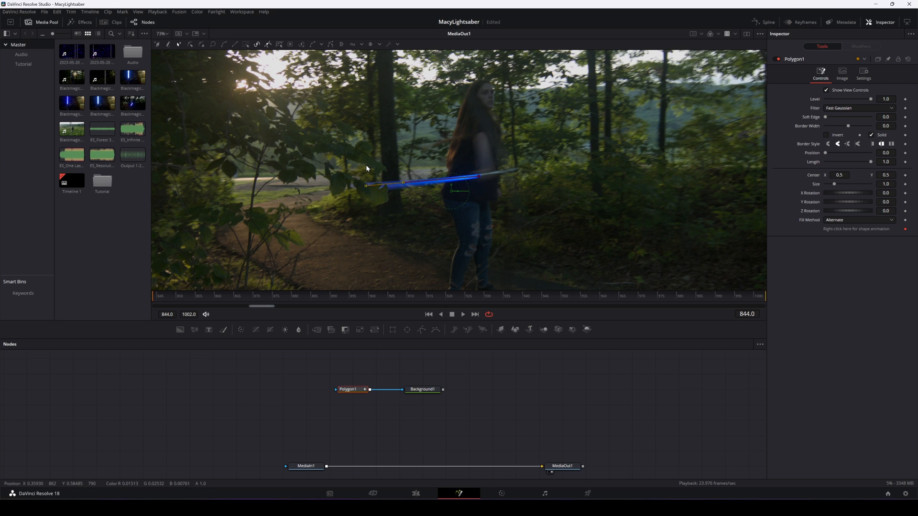
{"action": "mouse_move", "coordinate": [454, 151]}
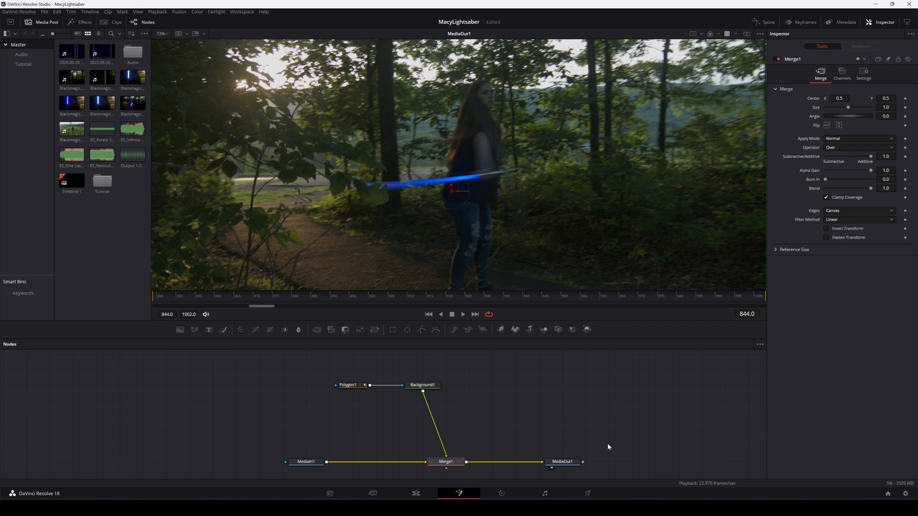
- Select Polygon1 and set Soft Edge 0.0013 and Border Width 0.0039
{"action": "left_click", "coordinate": [347, 385]}
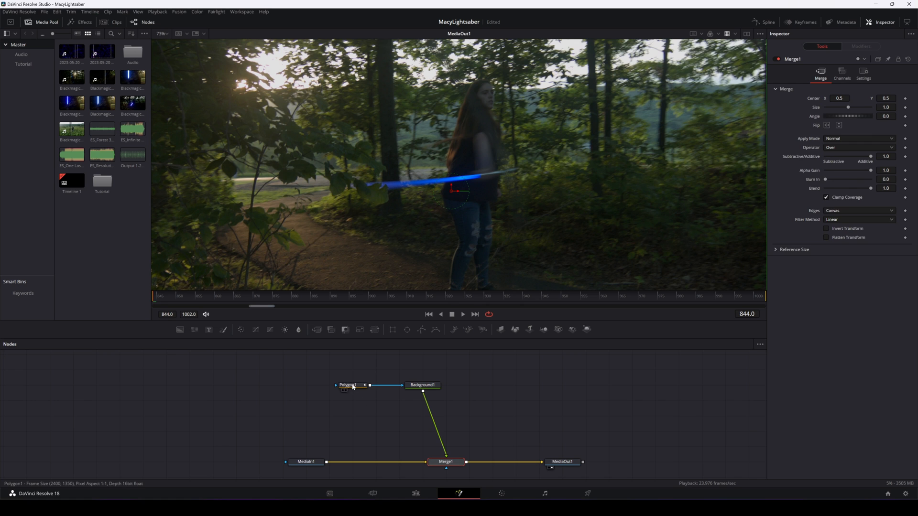
{"action": "left_click", "coordinate": [347, 384]}
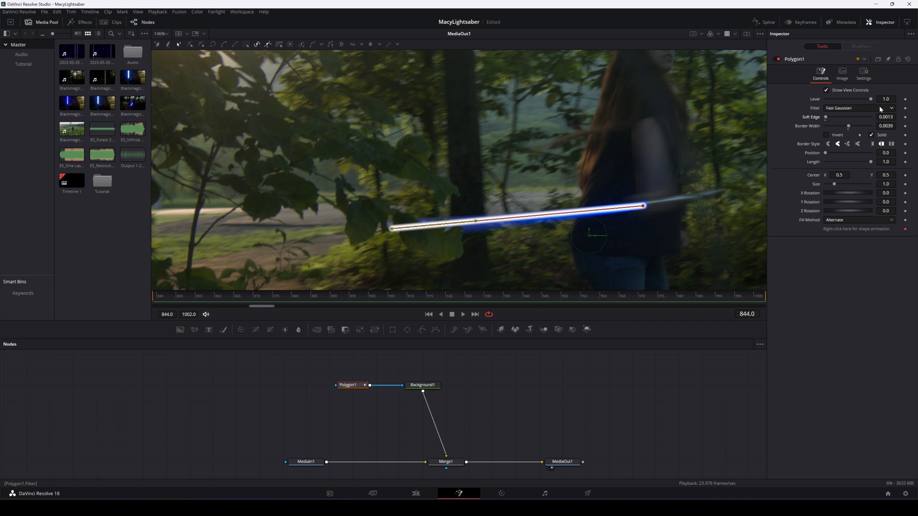
{"action": "mouse_move", "coordinate": [855, 129]}
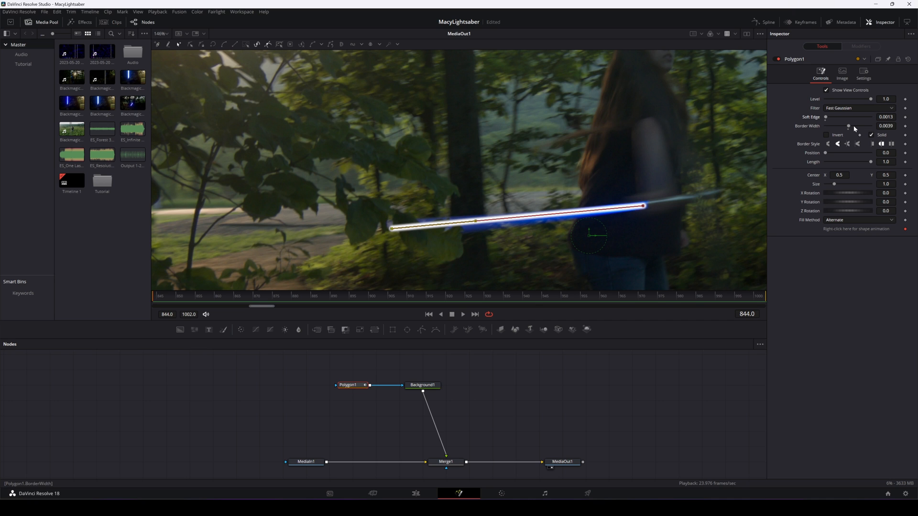
{"action": "mouse_move", "coordinate": [458, 399]}
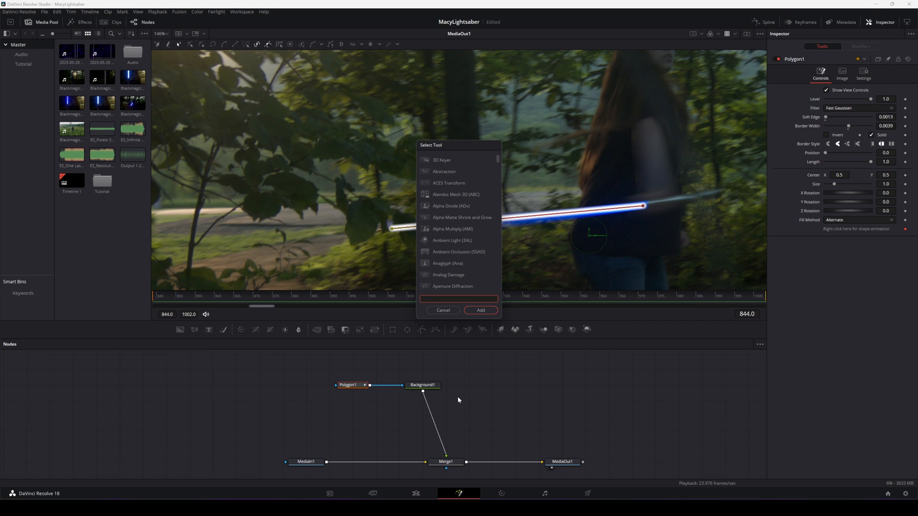
- Add an XGlow node after Background1 and lower its Gain to 0.827
{"action": "left_click", "coordinate": [480, 310]}
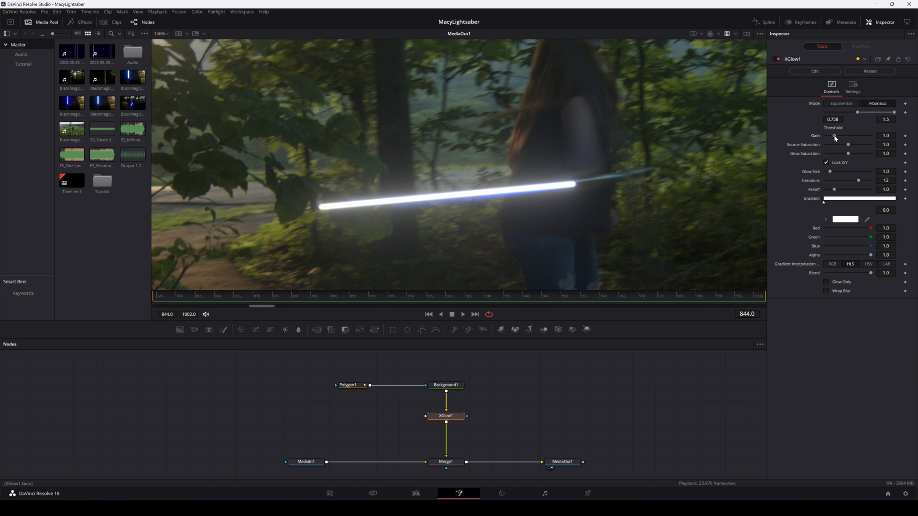
{"action": "left_click_drag", "start_coordinate": [835, 135], "coordinate": [832, 135]}
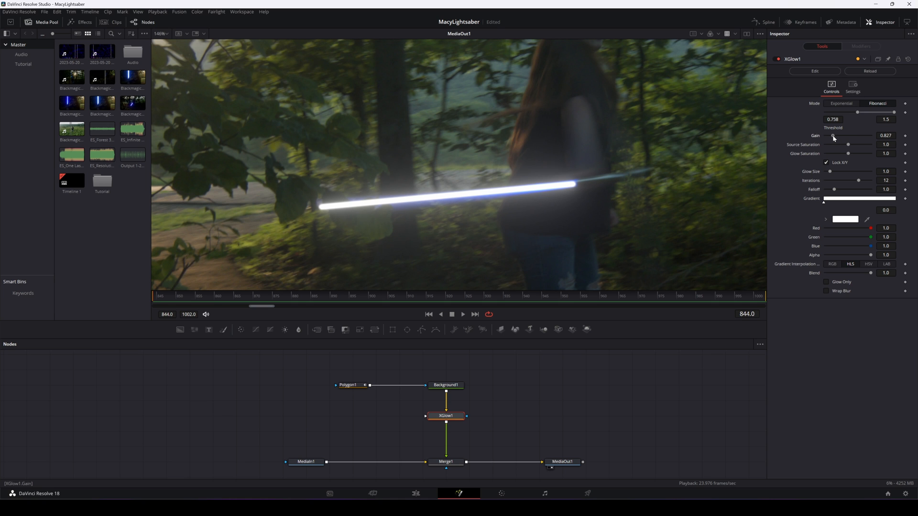
{"action": "mouse_move", "coordinate": [790, 204]}
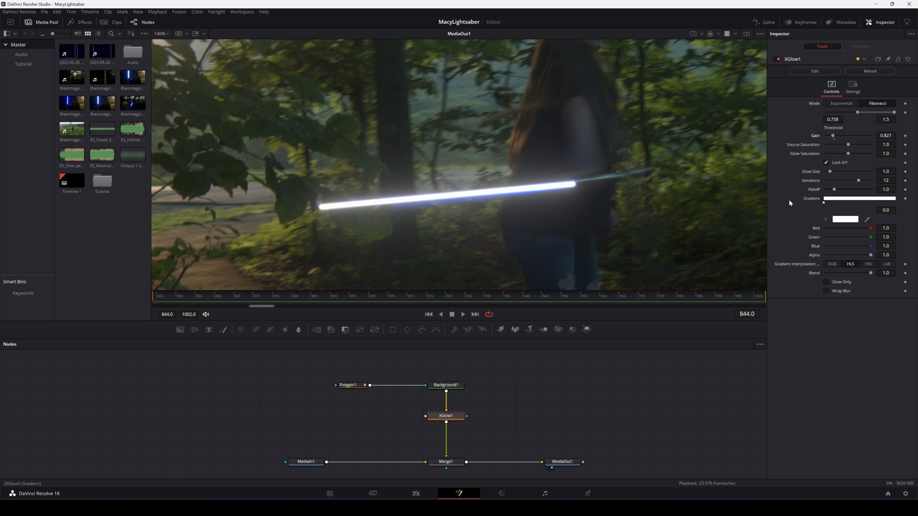
{"action": "mouse_move", "coordinate": [834, 212]}
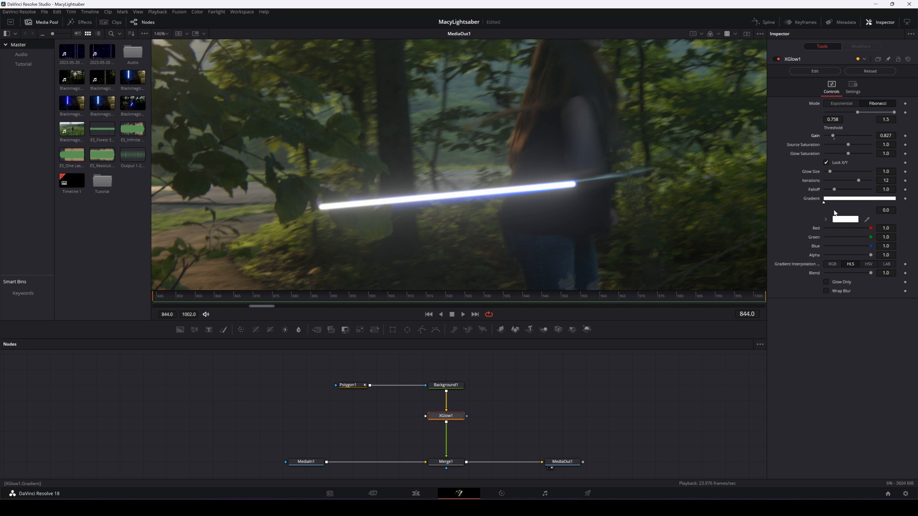
- Set XGlow1's gradient colour to blue #0800ff
{"action": "left_click", "coordinate": [845, 219]}
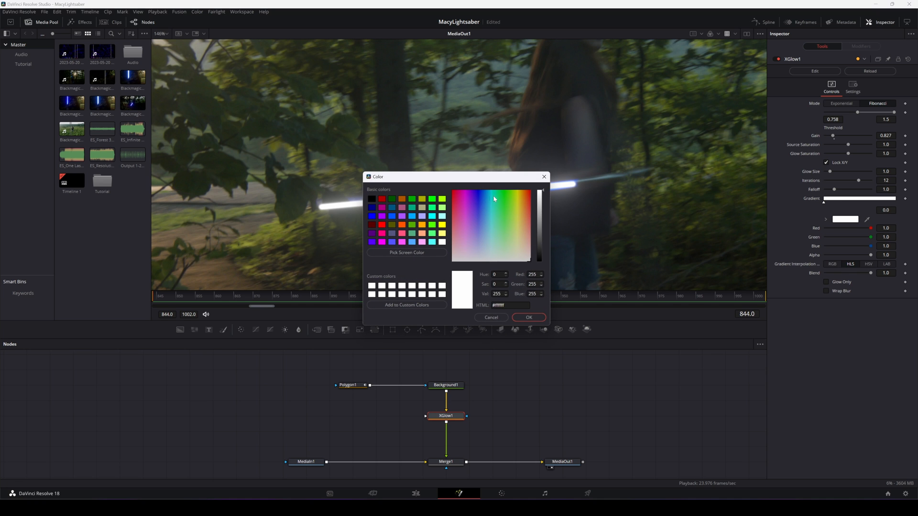
{"action": "left_click", "coordinate": [477, 191]}
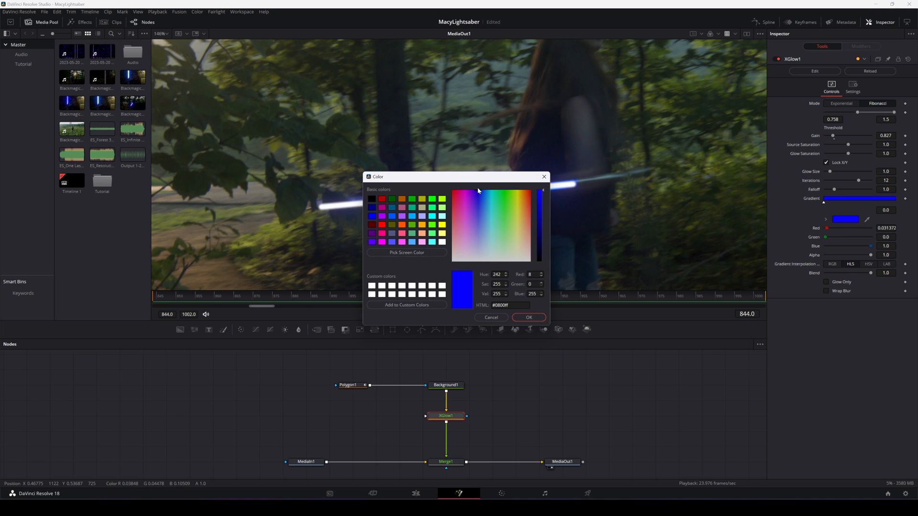
{"action": "mouse_move", "coordinate": [532, 307]}
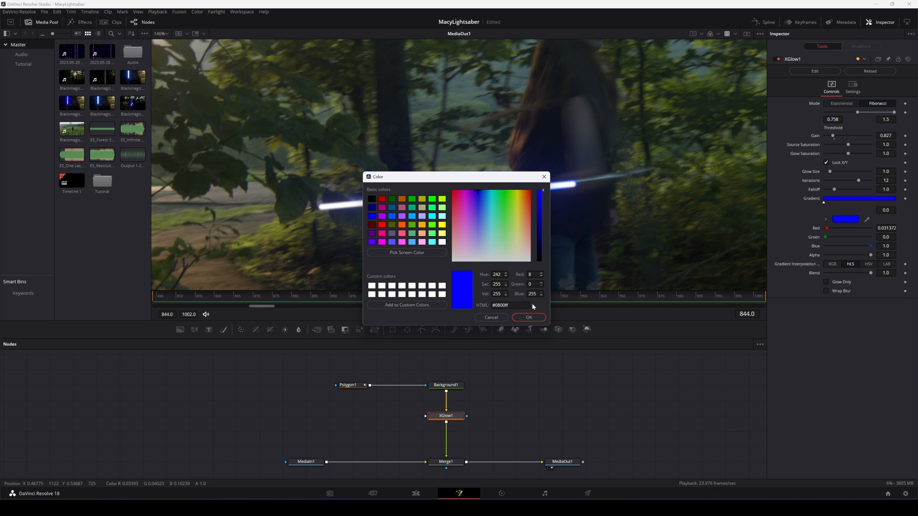
{"action": "left_click", "coordinate": [527, 318]}
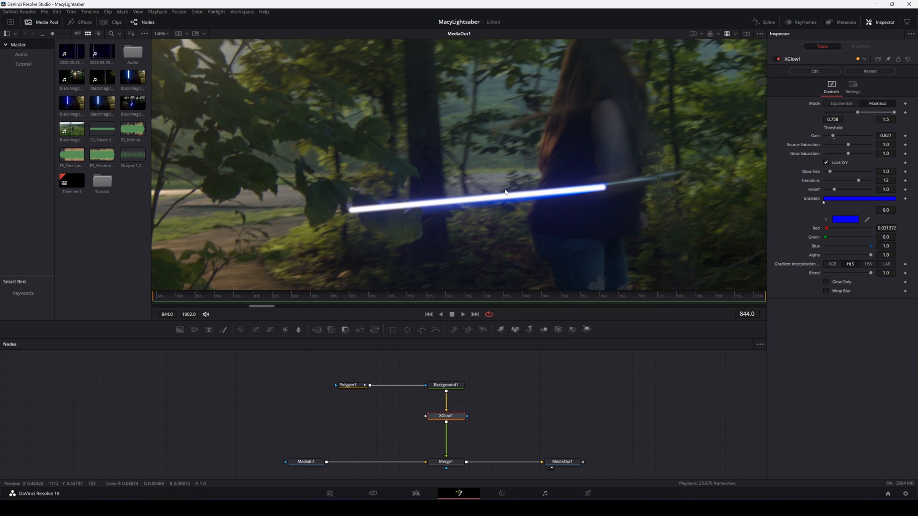
{"action": "mouse_move", "coordinate": [525, 179]}
{"action": "type", "text": "g"}
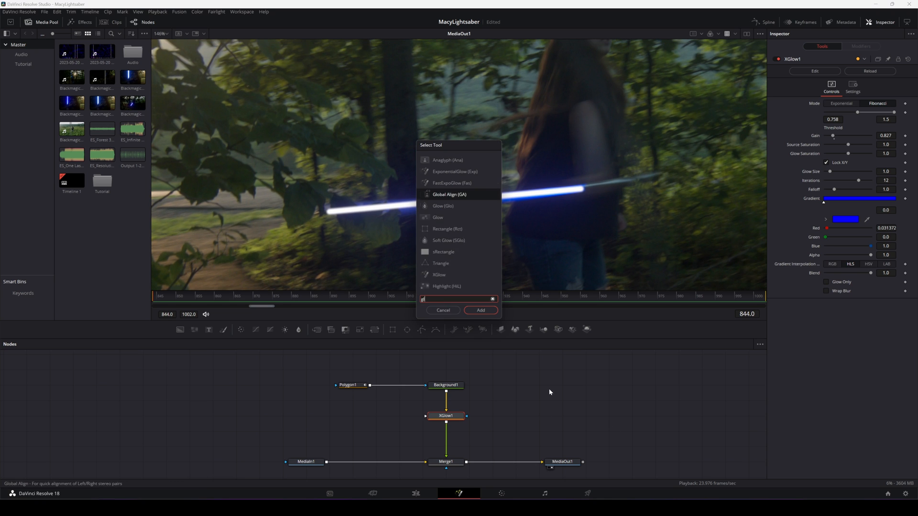
- Add Glow below XGlow1: Glow Size 7.1, Glow 0.535, Blend 0.2, Blue Scale 2.0
{"action": "left_click", "coordinate": [479, 310]}
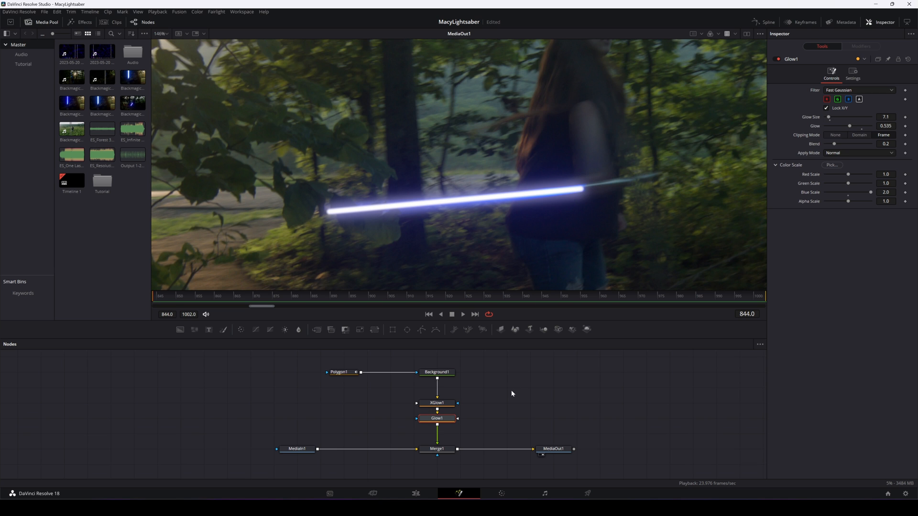
{"action": "left_click", "coordinate": [553, 449]}
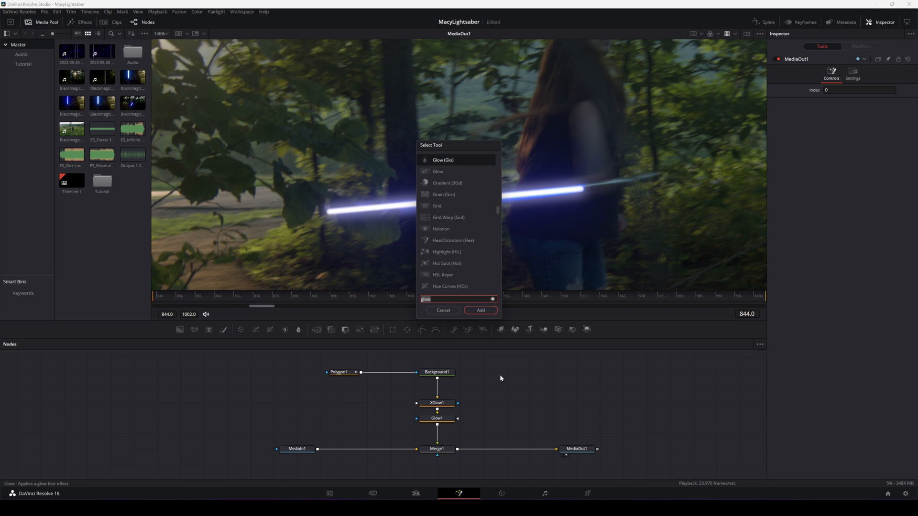
- Insert XGlow2 between Merge1 and MediaOut1 and select it
{"action": "left_click", "coordinate": [479, 310]}
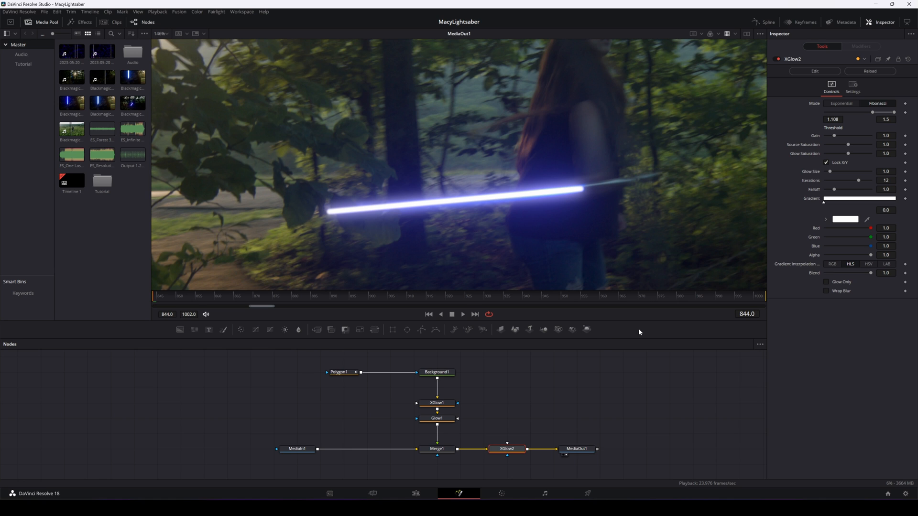
{"action": "mouse_move", "coordinate": [610, 339]}
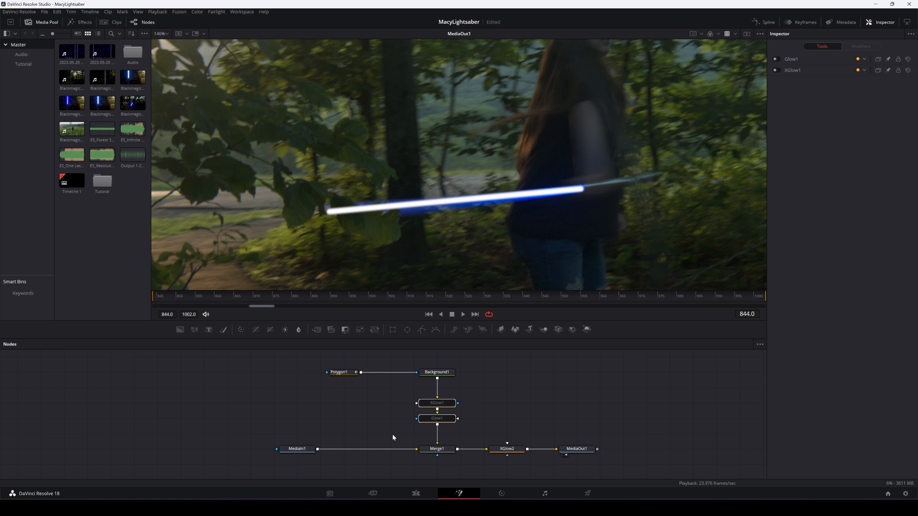
{"action": "left_click", "coordinate": [507, 449]}
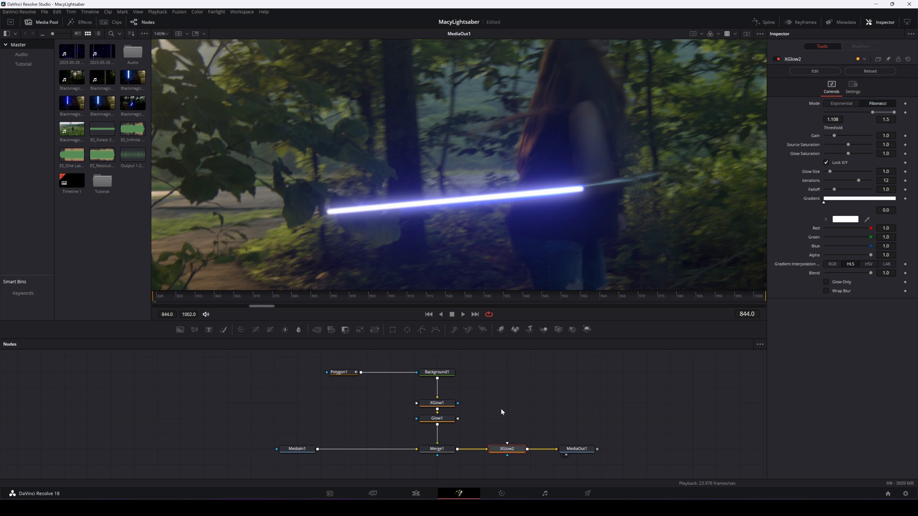
{"action": "mouse_move", "coordinate": [851, 221]}
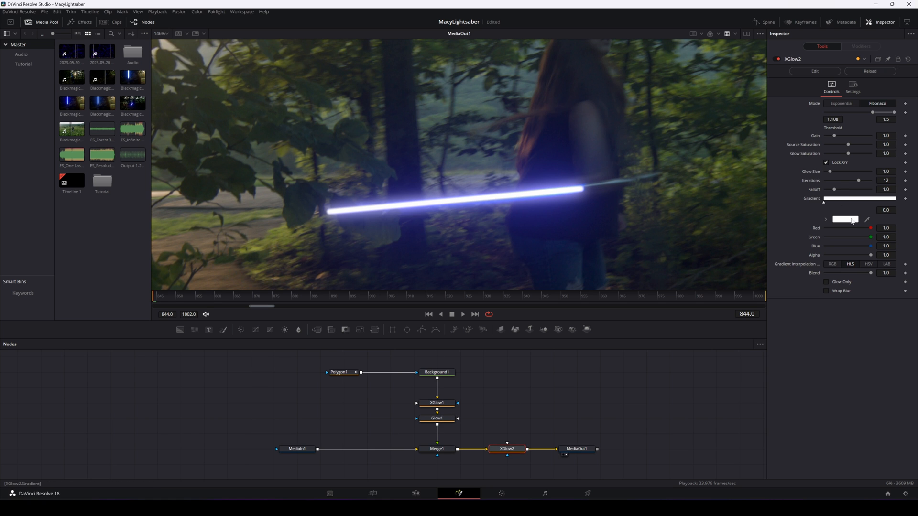
{"action": "mouse_move", "coordinate": [603, 397]}
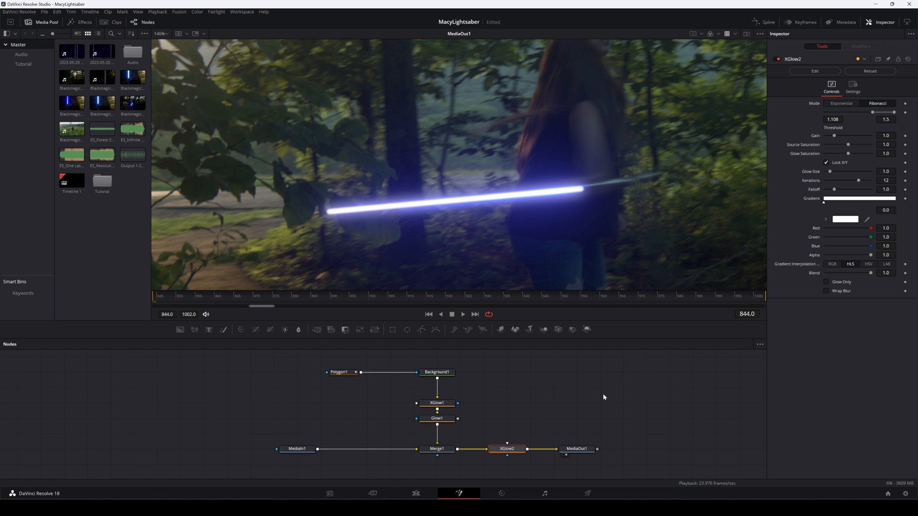
{"action": "mouse_move", "coordinate": [849, 230]}
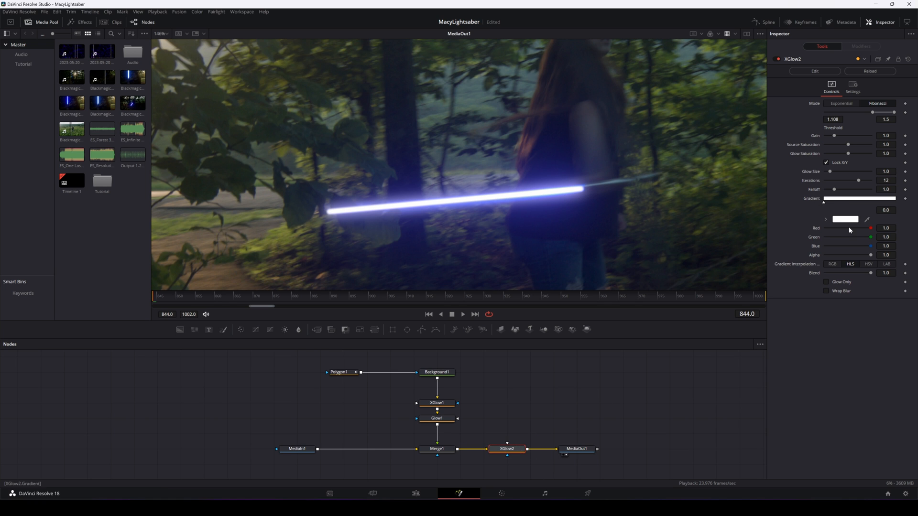
- Change XGlow2's gradient colour to deep blue
{"action": "left_click", "coordinate": [845, 219]}
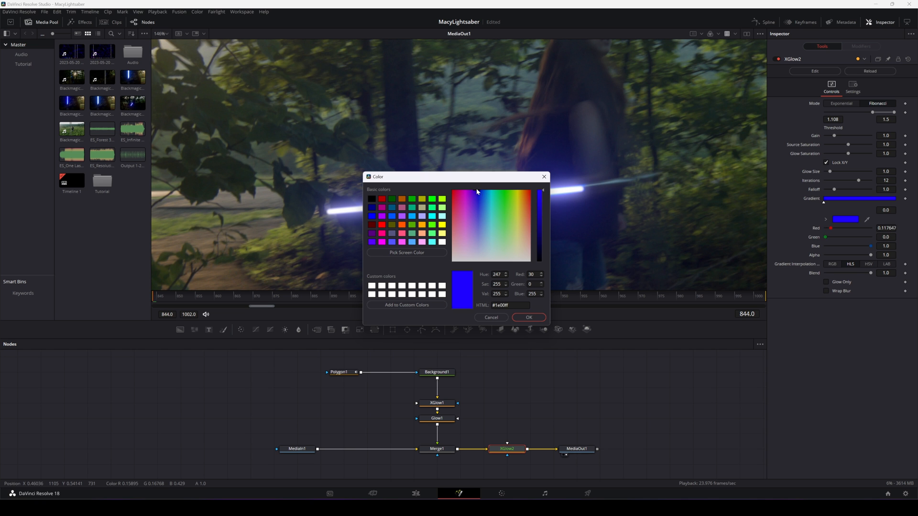
{"action": "left_click", "coordinate": [527, 317]}
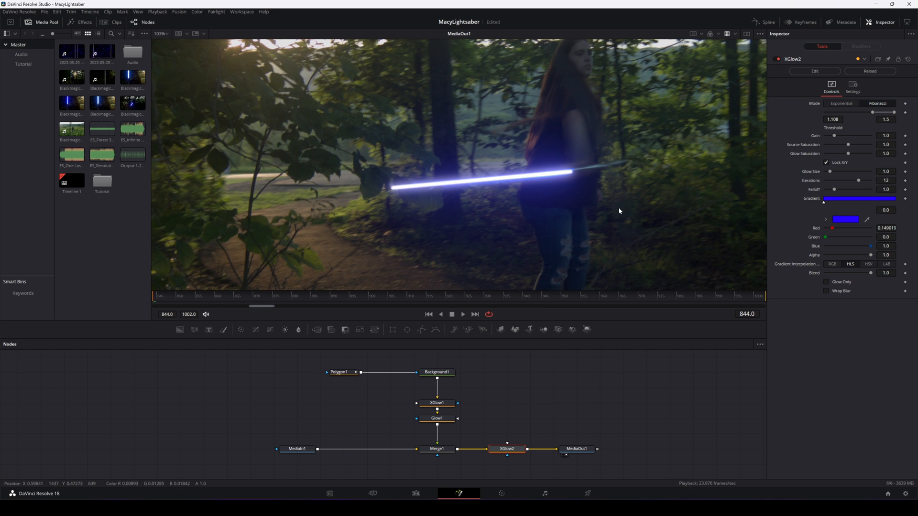
{"action": "left_click", "coordinate": [436, 418]}
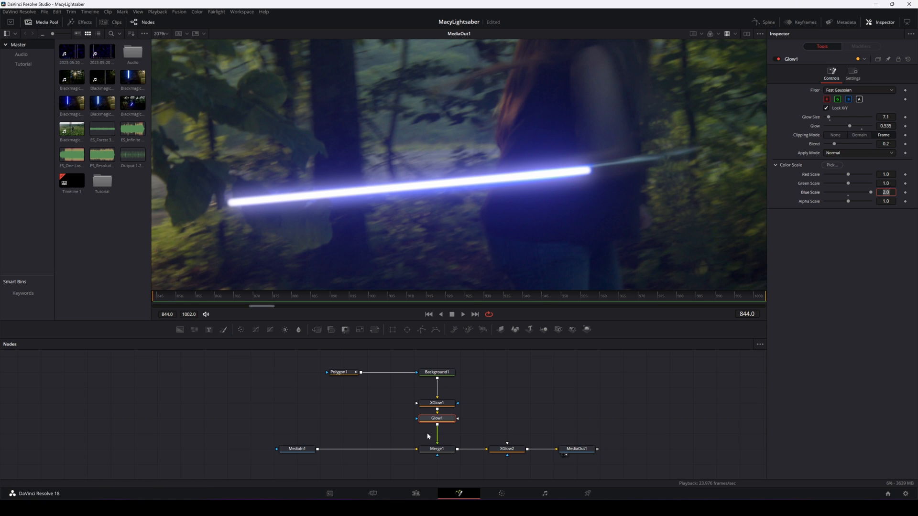
{"action": "mouse_move", "coordinate": [451, 416]}
{"action": "type", "text": "5"}
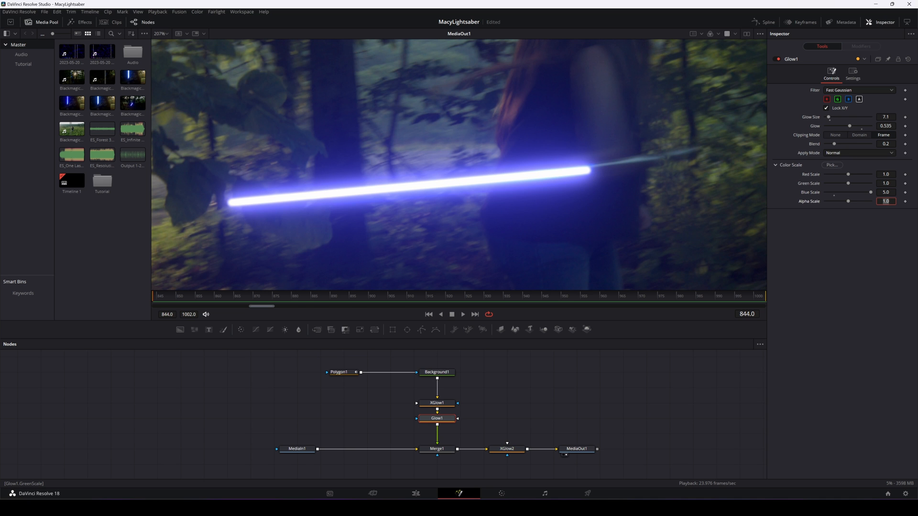
{"action": "mouse_move", "coordinate": [597, 217]}
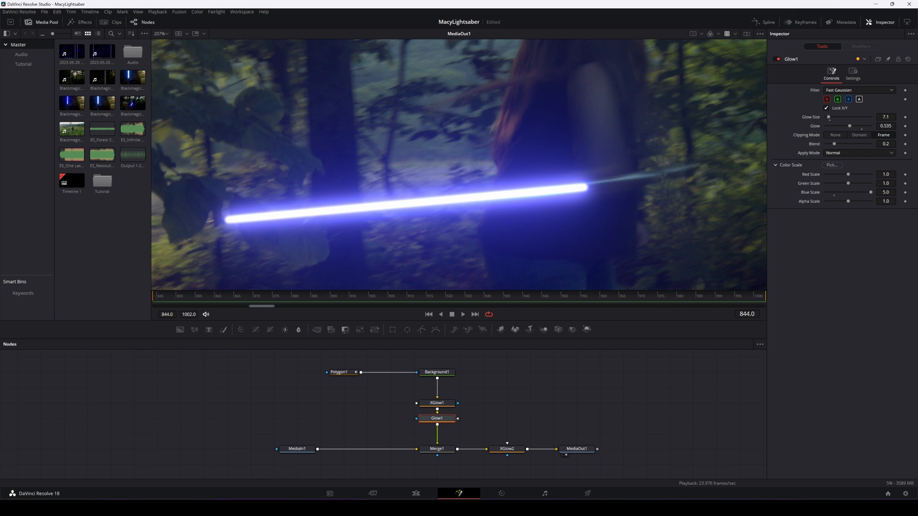
- Set Glow1's Blue Scale to 5.0 and select the blade polygon
{"action": "left_click", "coordinate": [339, 372]}
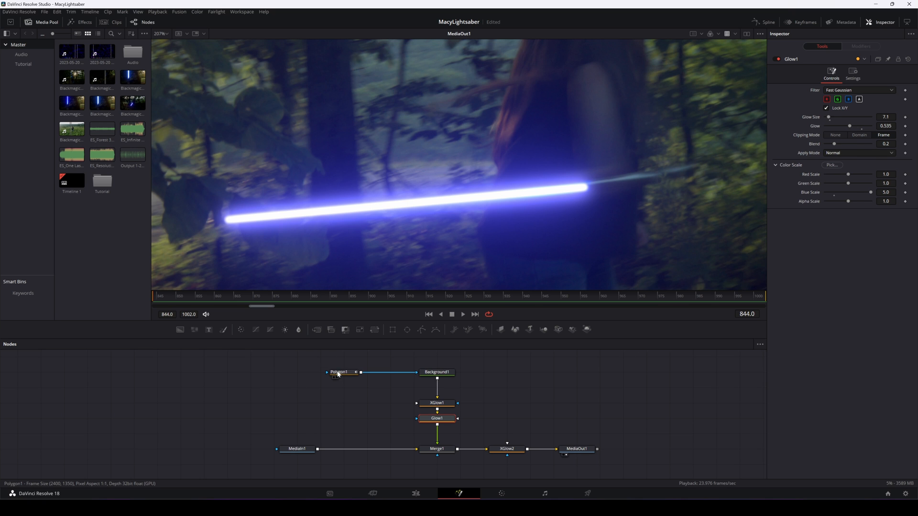
- Keyframe Polygon1's points to follow the swinging hilt up to frame 848
{"action": "left_click", "coordinate": [339, 372]}
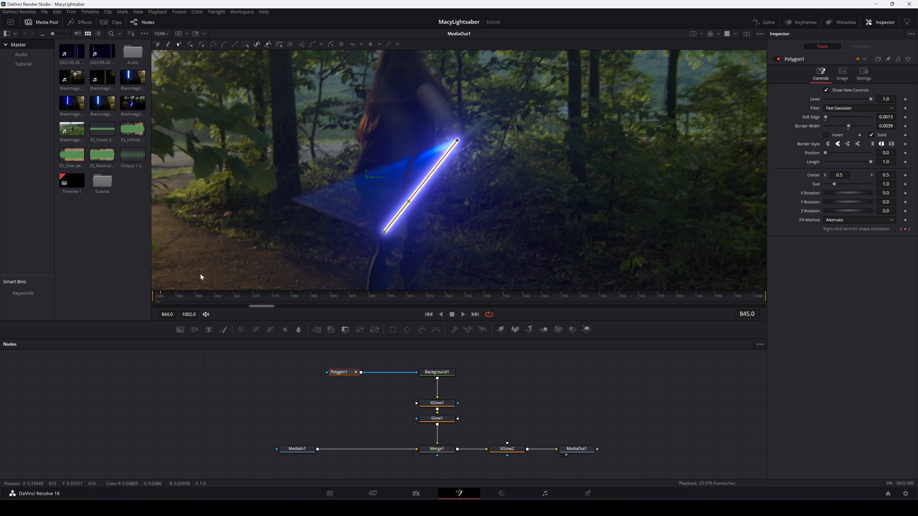
{"action": "left_click", "coordinate": [159, 296]}
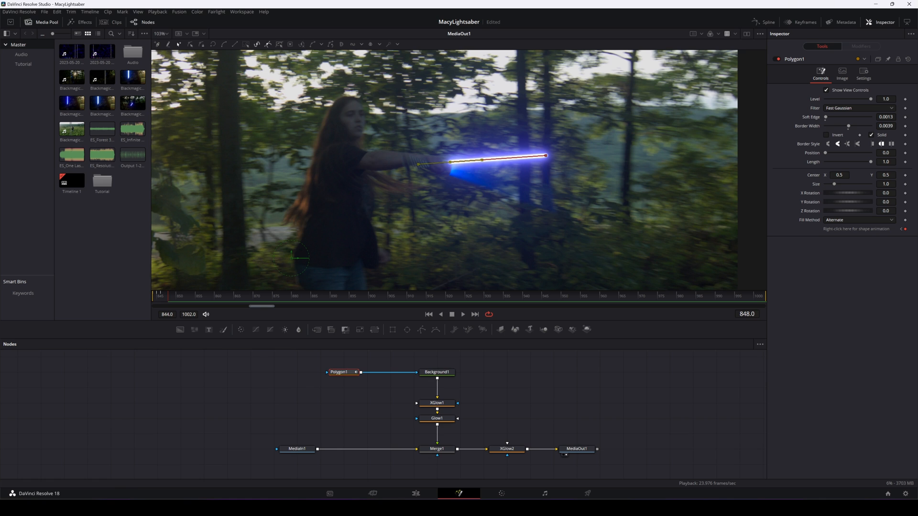
{"action": "mouse_move", "coordinate": [522, 193]}
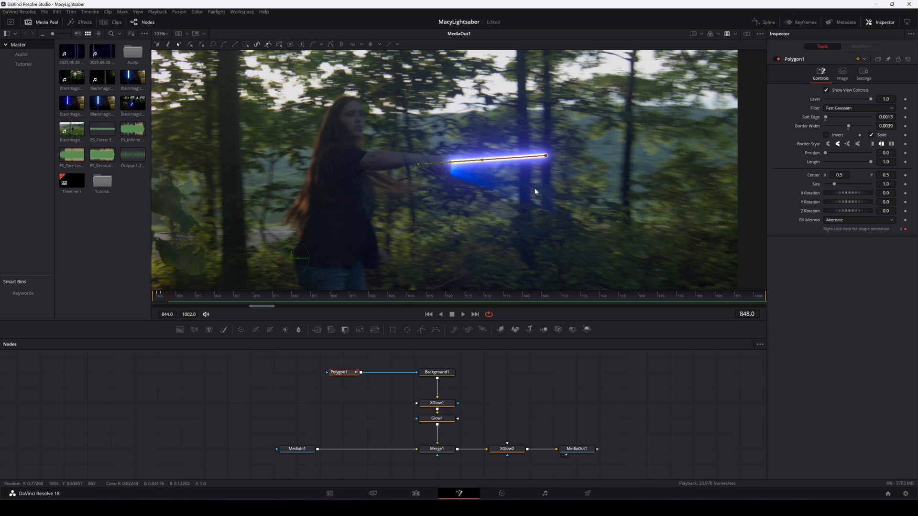
{"action": "mouse_move", "coordinate": [565, 183]}
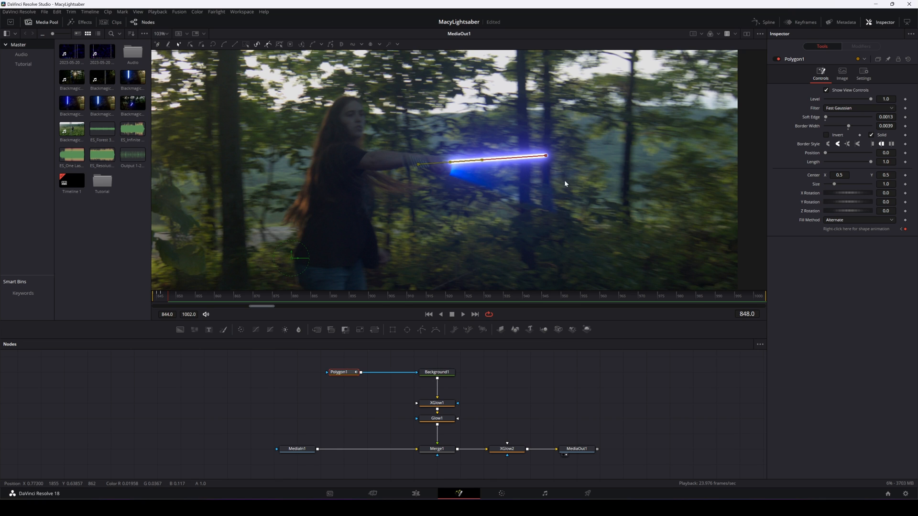
- Enable motion blur in Polygon1's Settings (quality 20, shutter angle 360, GPU)
{"action": "left_click", "coordinate": [863, 75]}
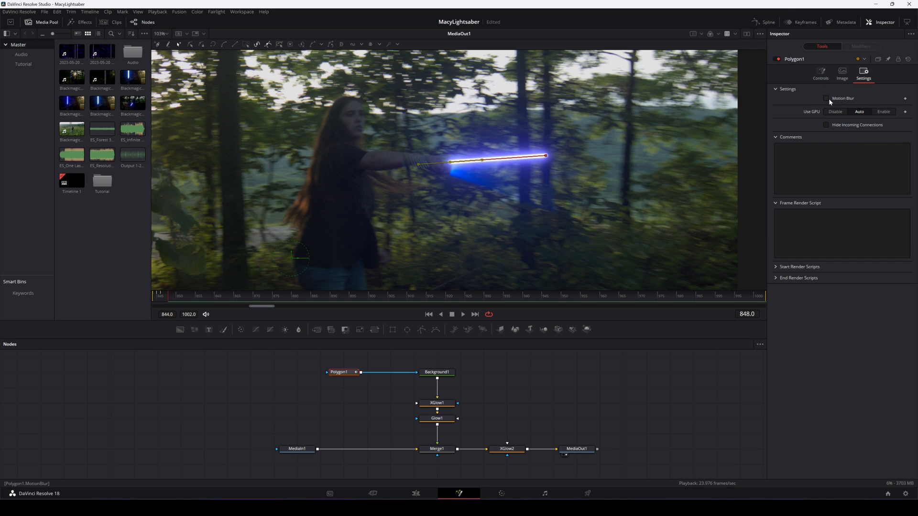
{"action": "left_click", "coordinate": [826, 98]}
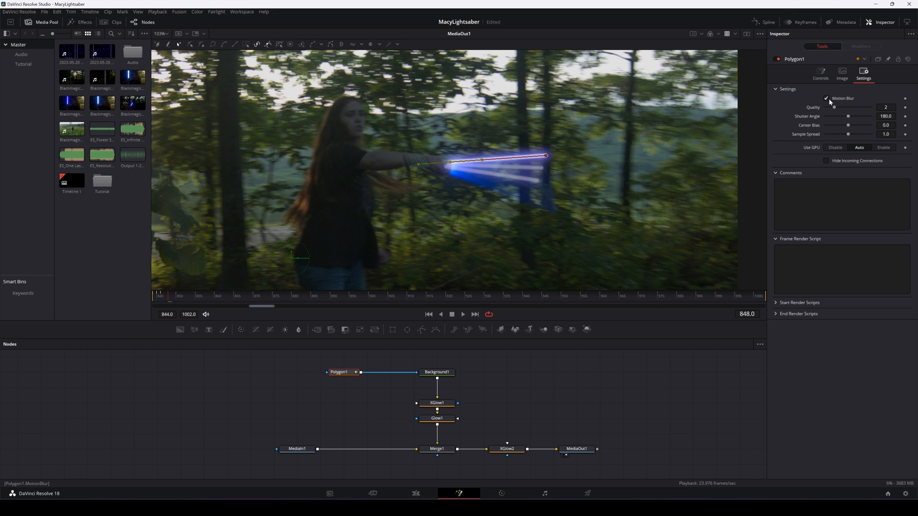
{"action": "mouse_move", "coordinate": [836, 111]}
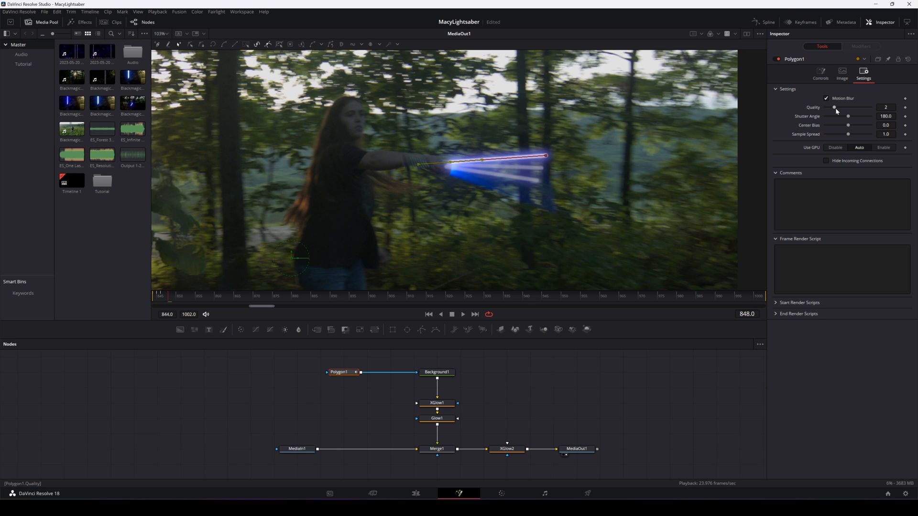
{"action": "mouse_move", "coordinate": [848, 125]}
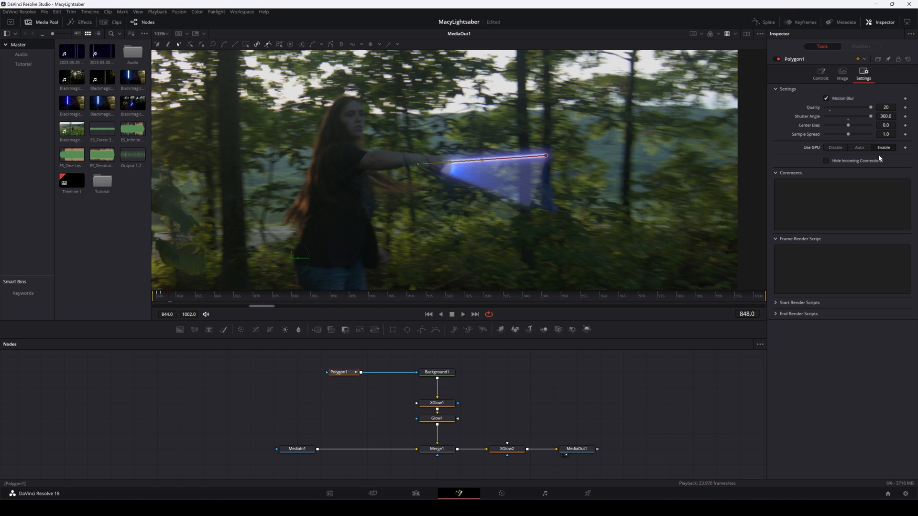
{"action": "mouse_move", "coordinate": [520, 187]}
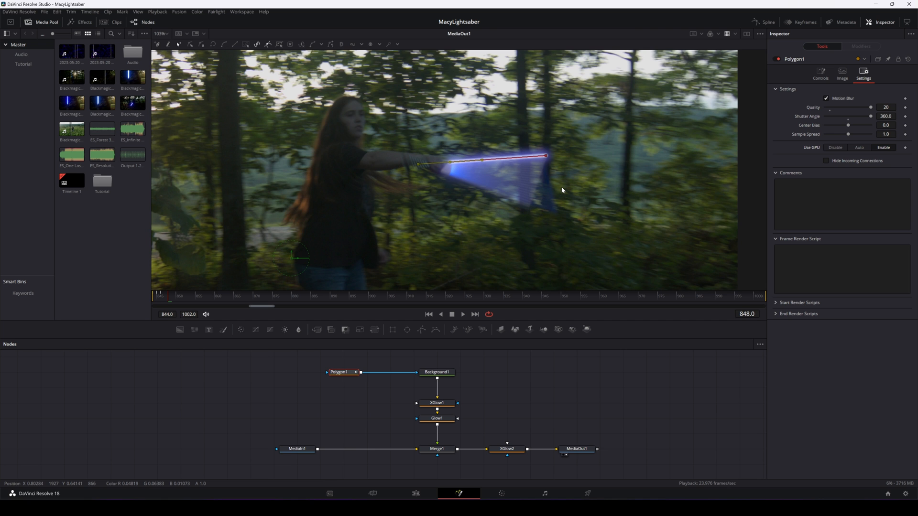
{"action": "mouse_move", "coordinate": [398, 162]}
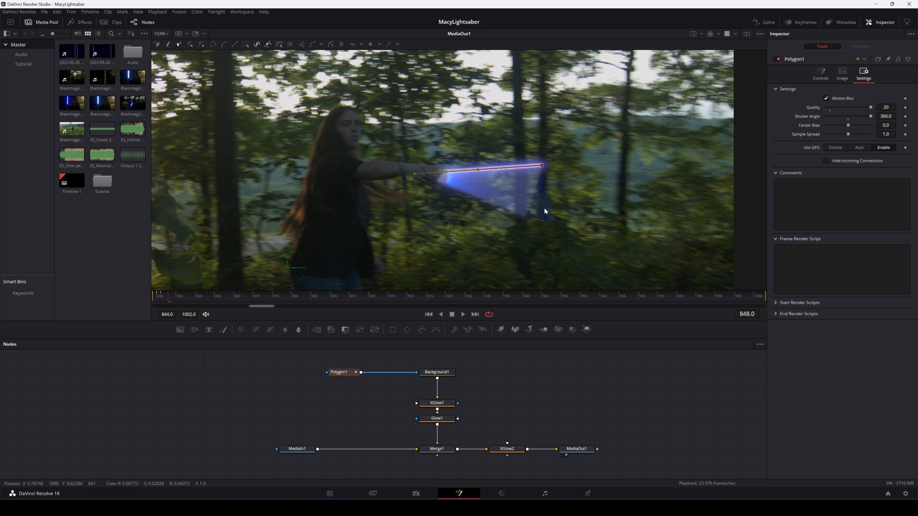
{"action": "mouse_move", "coordinate": [551, 194]}
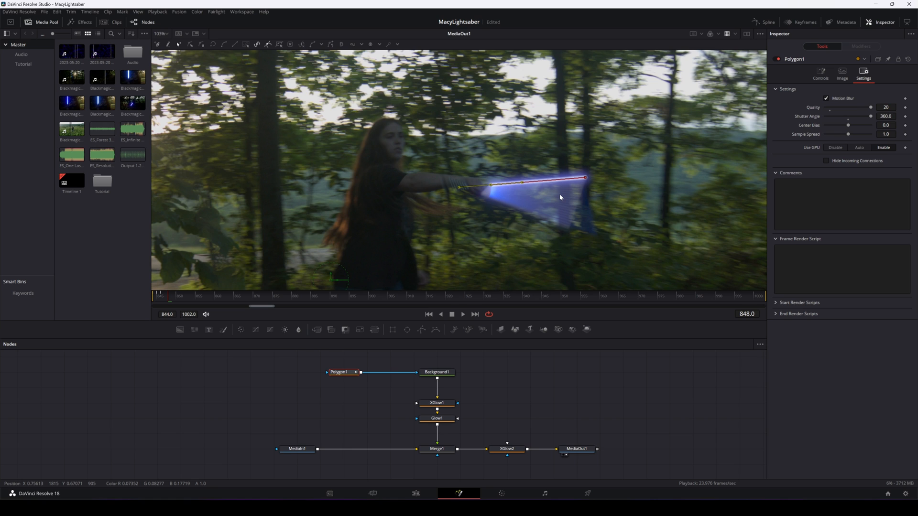
{"action": "mouse_move", "coordinate": [582, 221]}
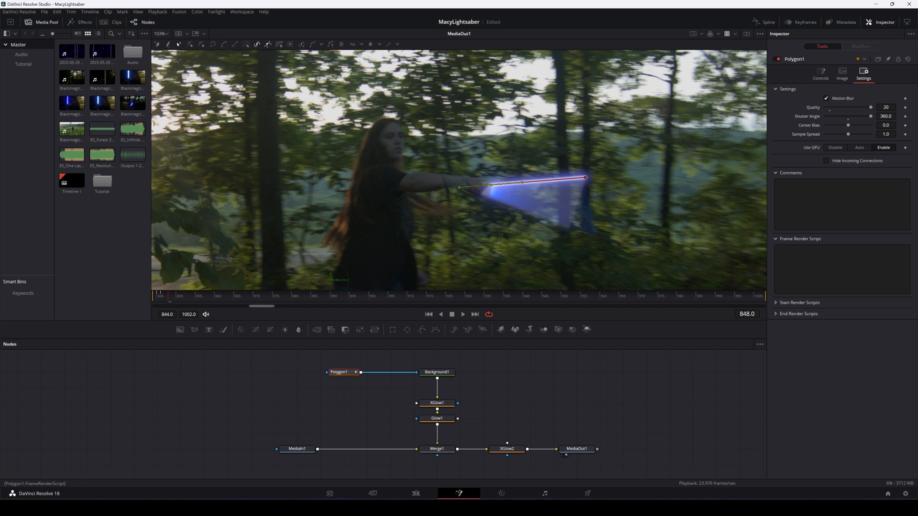
{"action": "mouse_move", "coordinate": [567, 211]}
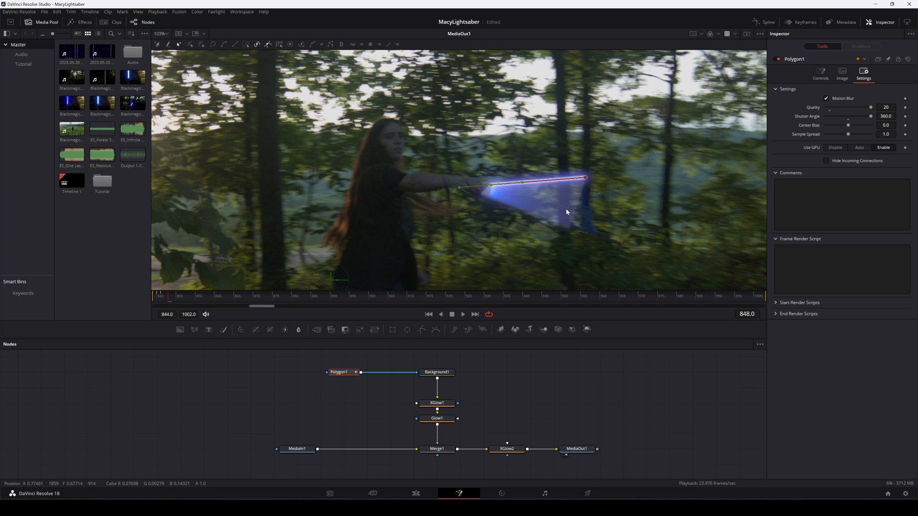
{"action": "mouse_move", "coordinate": [573, 211]}
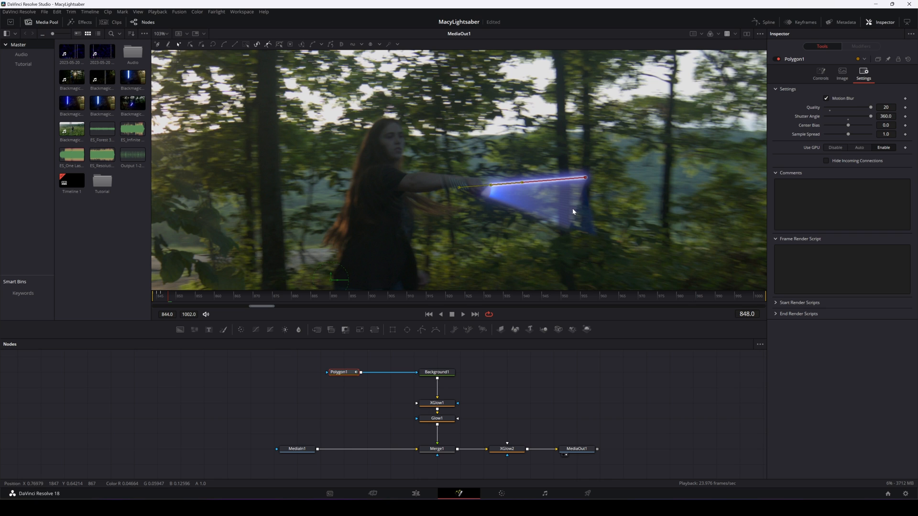
{"action": "mouse_move", "coordinate": [582, 210]}
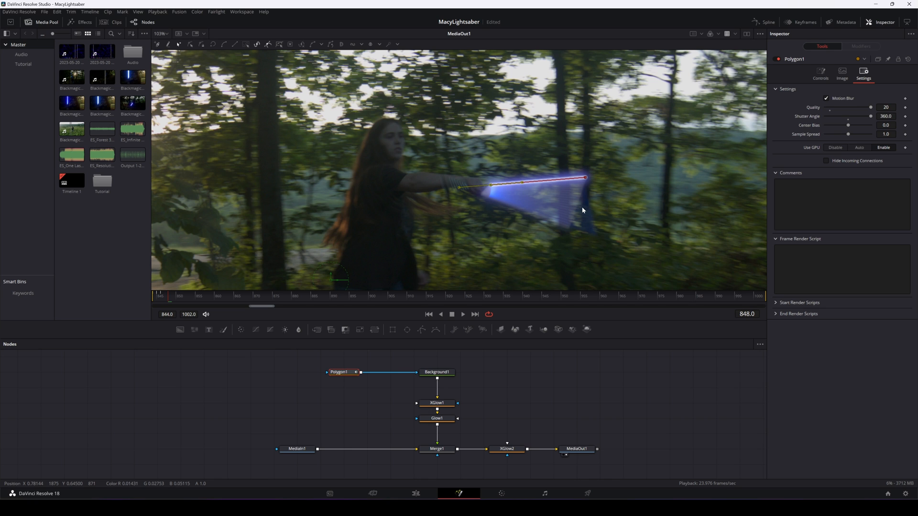
{"action": "mouse_move", "coordinate": [628, 210]}
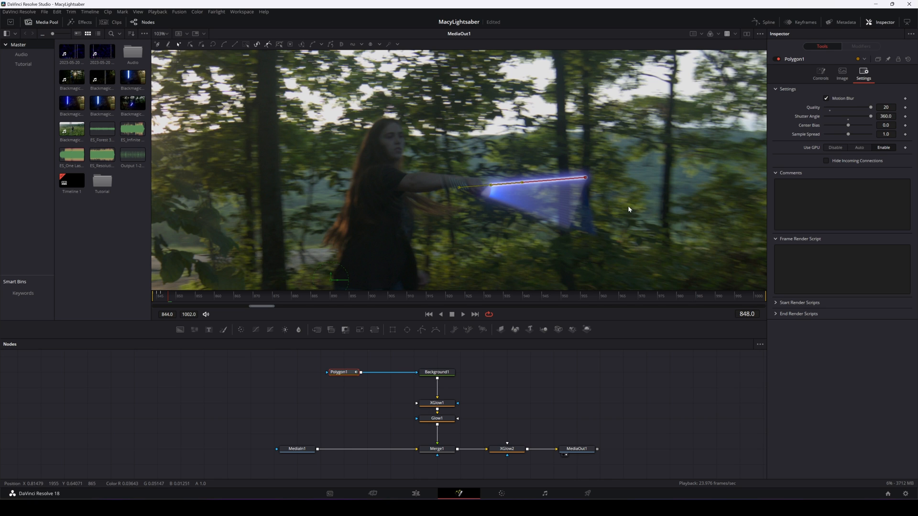
{"action": "mouse_move", "coordinate": [610, 213]}
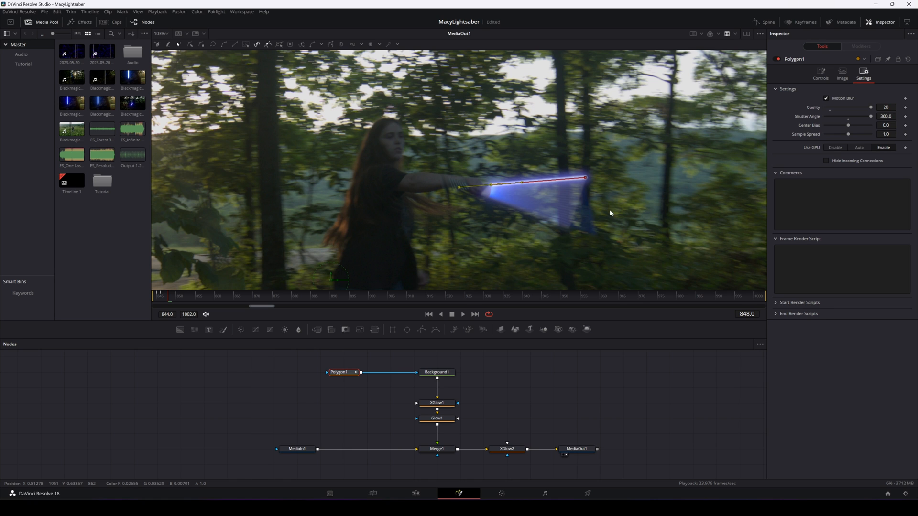
{"action": "mouse_move", "coordinate": [617, 213]}
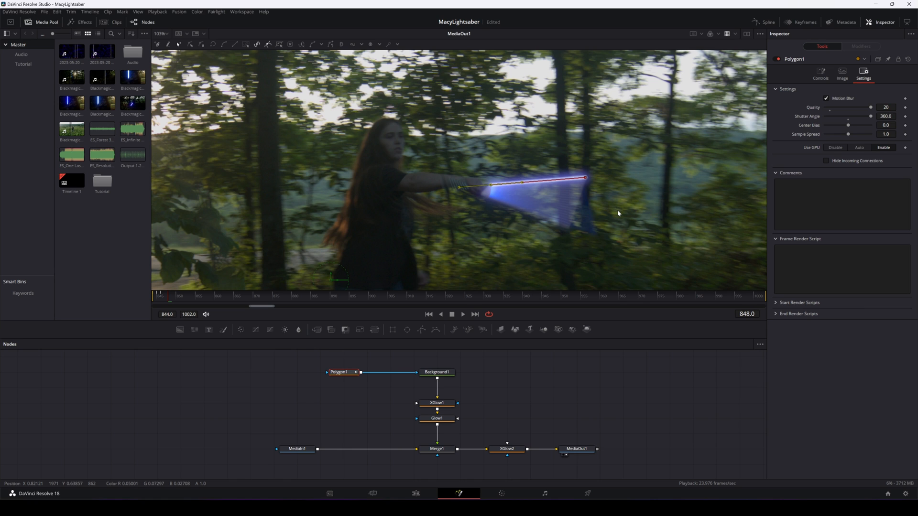
{"action": "mouse_move", "coordinate": [589, 192]}
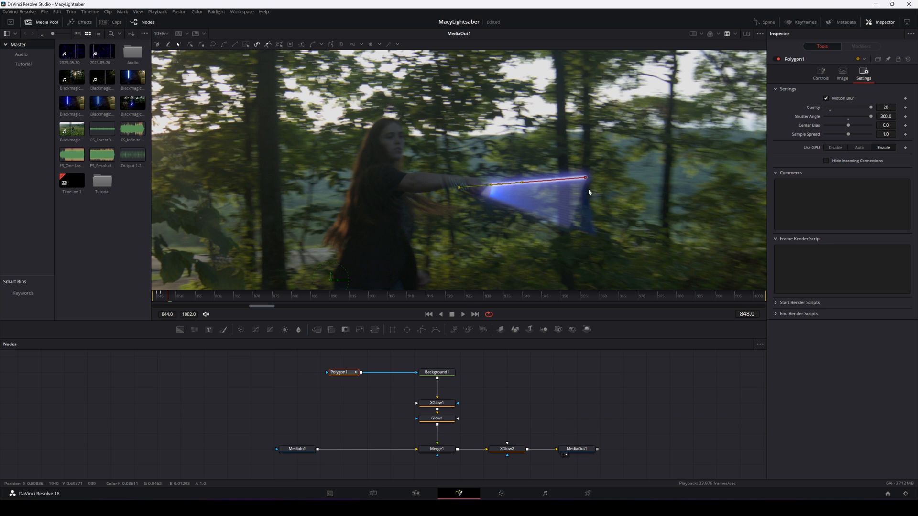
{"action": "mouse_move", "coordinate": [547, 252]}
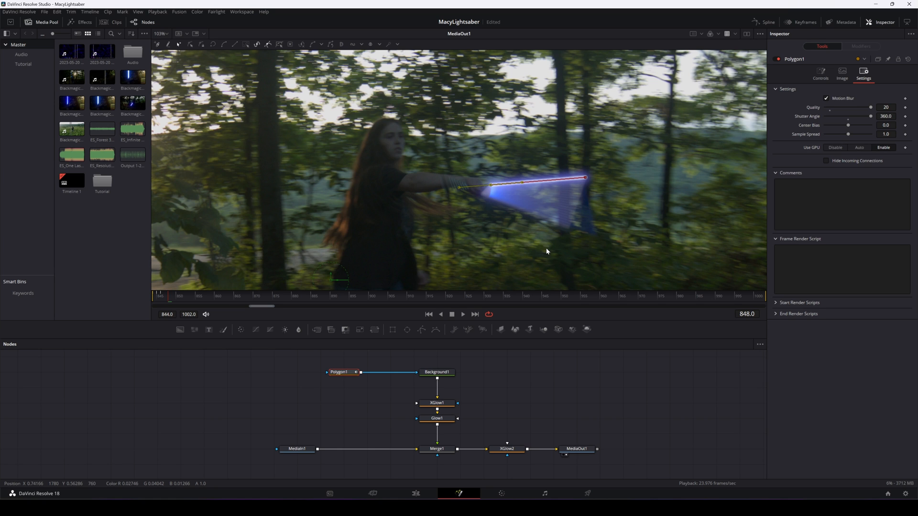
{"action": "mouse_move", "coordinate": [548, 252]}
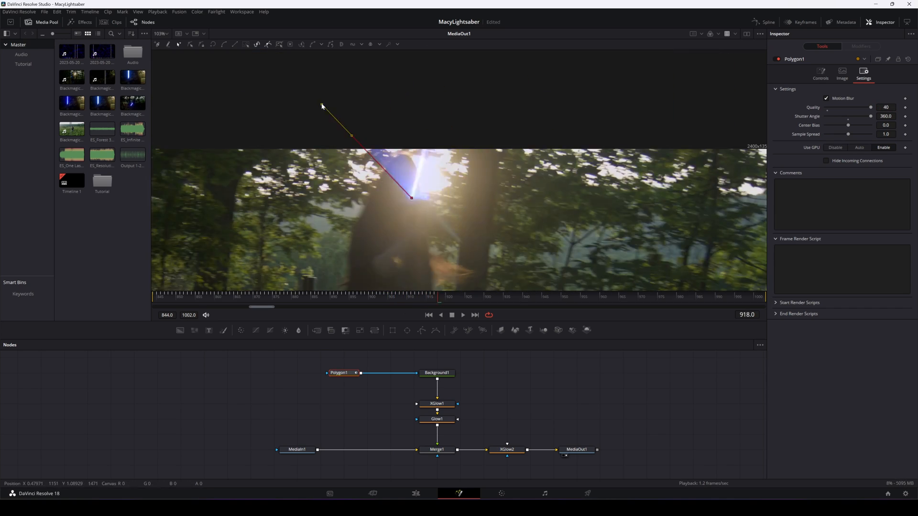
- Check the polygon's motion blur, then move to the Color page for the saber clip
{"action": "left_click", "coordinate": [465, 297]}
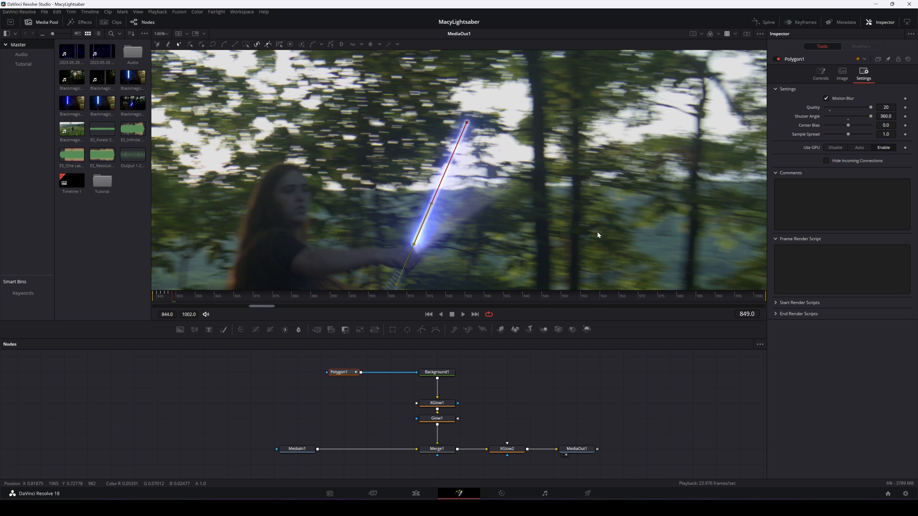
{"action": "left_click", "coordinate": [501, 493]}
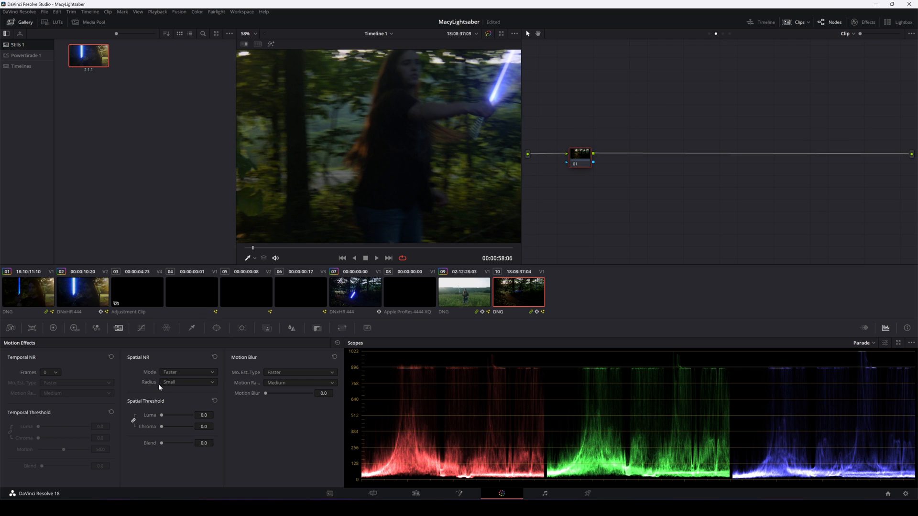
- Set Spatial NR to Better (luma/chroma 27.6) and add a serial node after it
{"action": "left_click", "coordinate": [187, 372]}
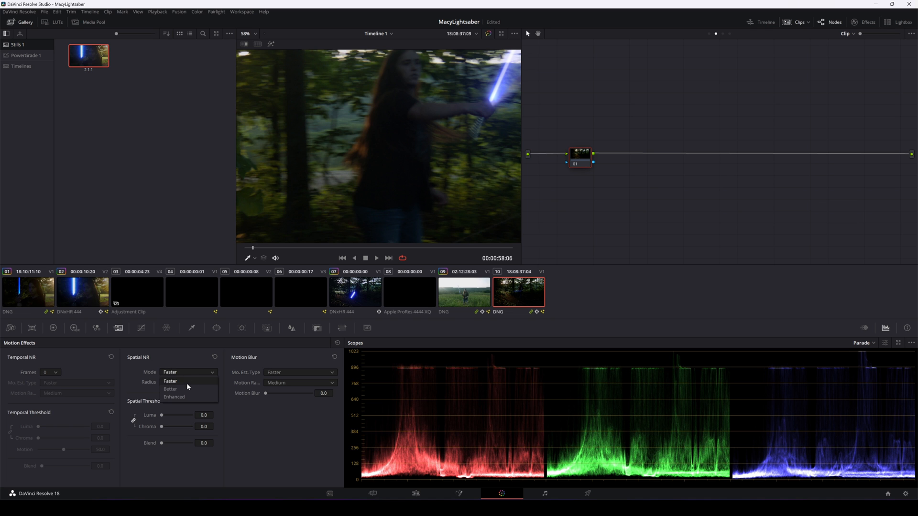
{"action": "left_click", "coordinate": [170, 389]}
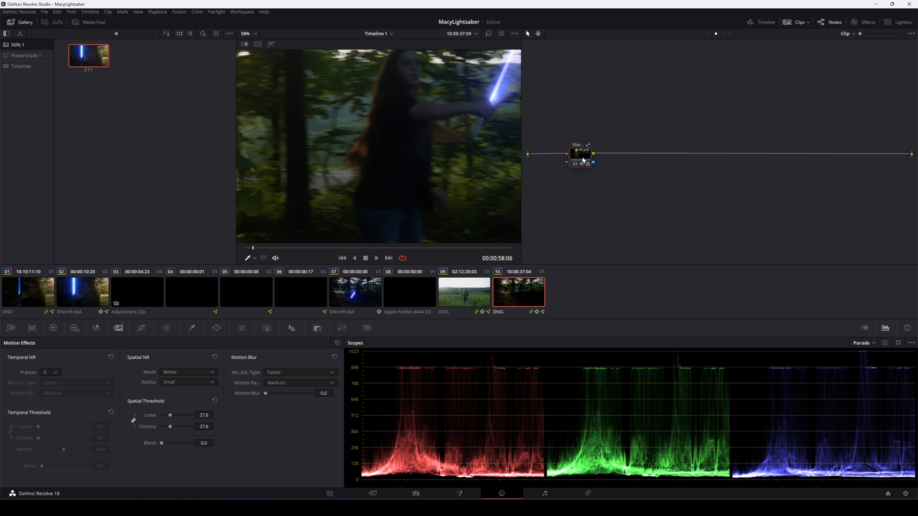
{"action": "right_click", "coordinate": [581, 154]}
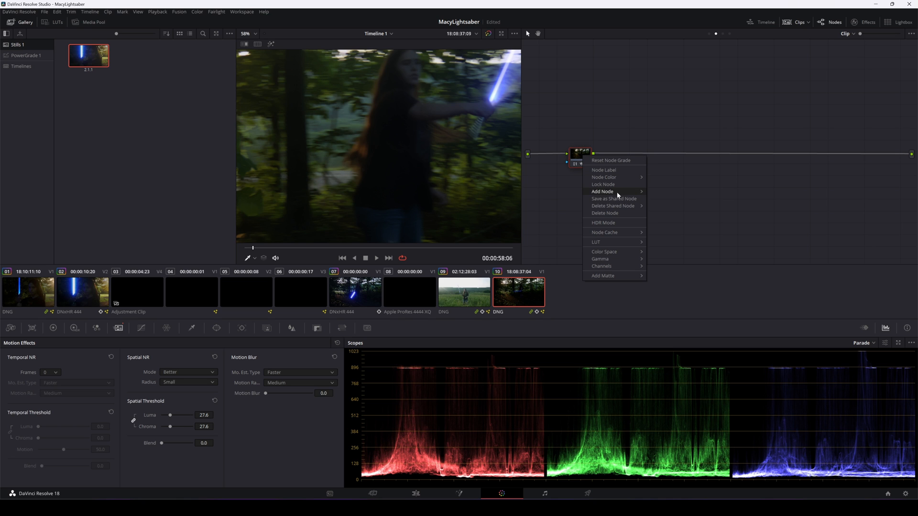
{"action": "left_click", "coordinate": [602, 191]}
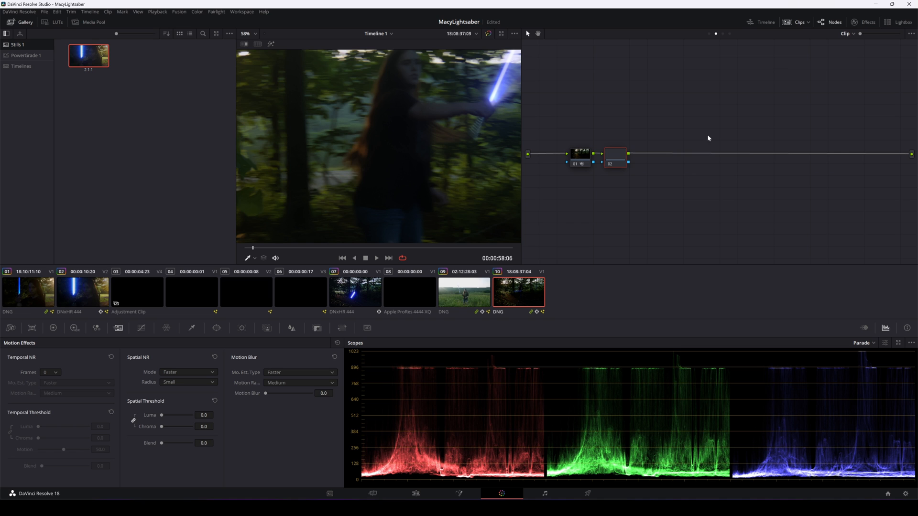
- Search the Effects library for 'film' and apply 35mm Film Grain to node 02
{"action": "left_click", "coordinate": [866, 22]}
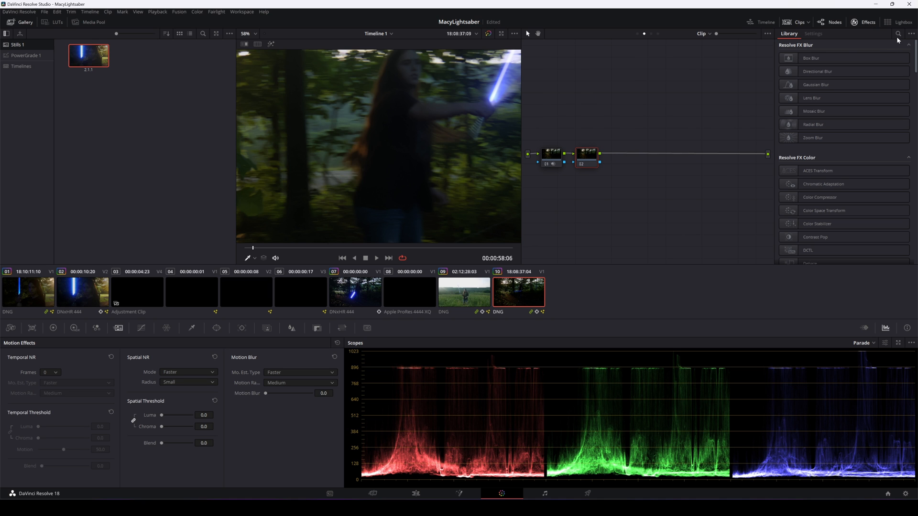
{"action": "left_click", "coordinate": [898, 34]}
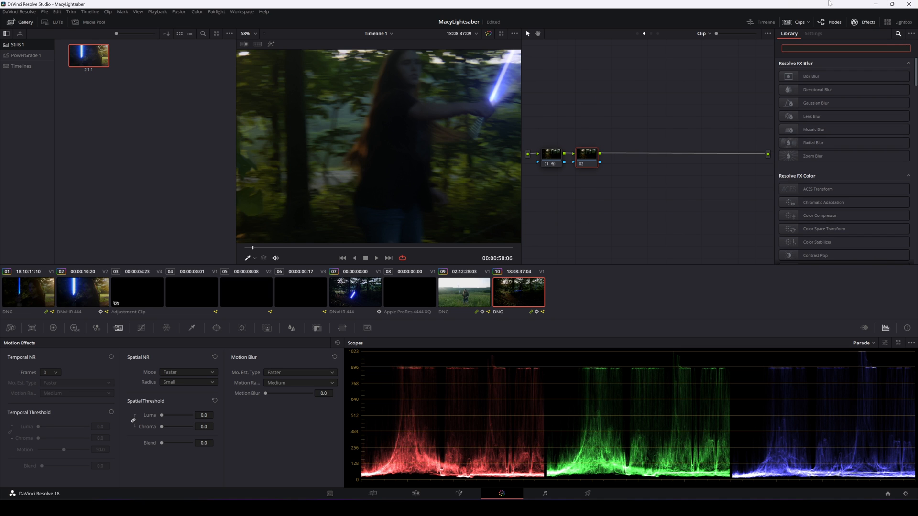
{"action": "type", "text": "film"}
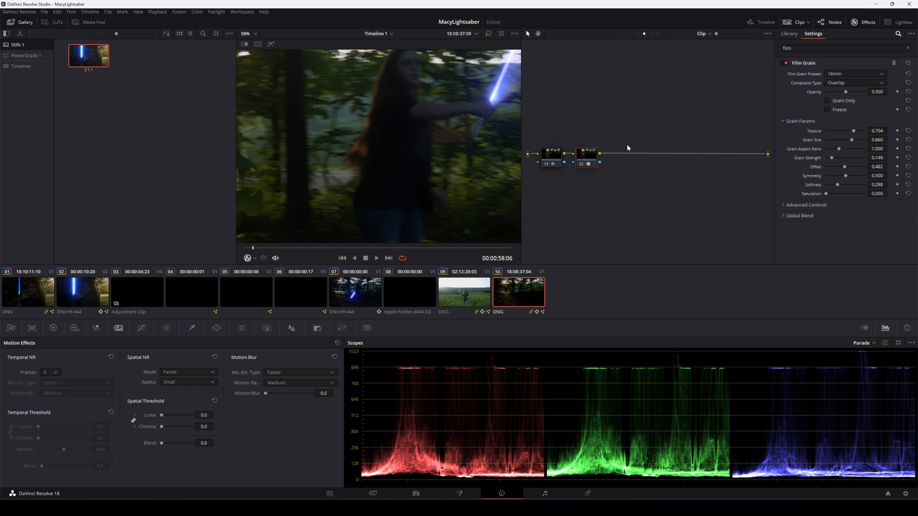
{"action": "left_click", "coordinate": [855, 73]}
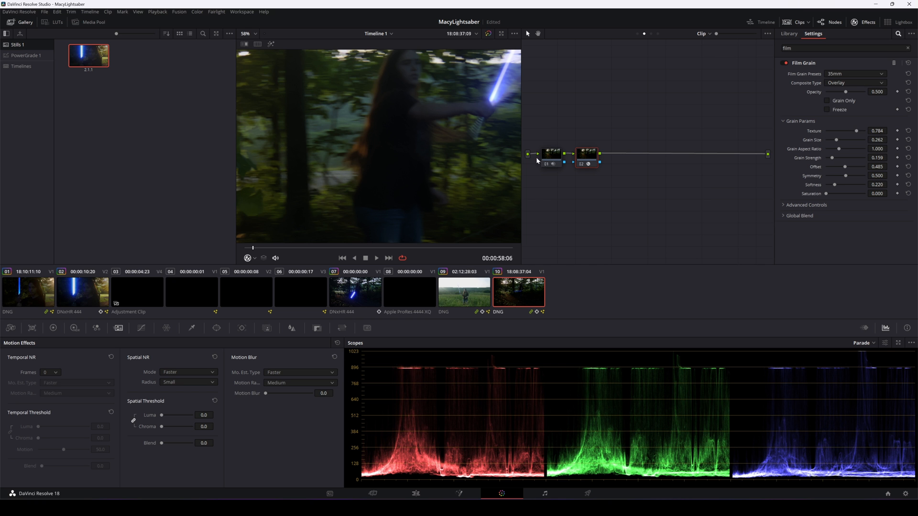
{"action": "left_click", "coordinate": [459, 493]}
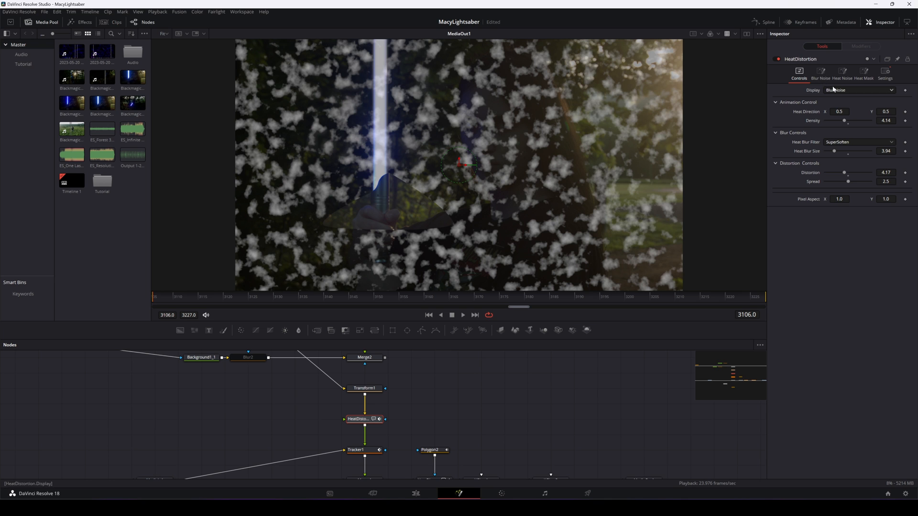
- Preview HeatDistortion's Heat Noise display, then set Display back to Final
{"action": "left_click", "coordinate": [858, 89]}
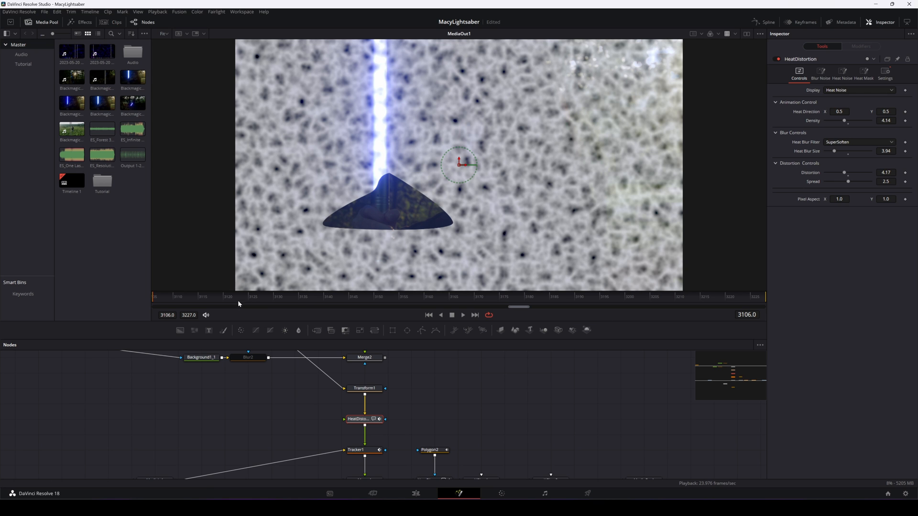
{"action": "left_click", "coordinate": [858, 90]}
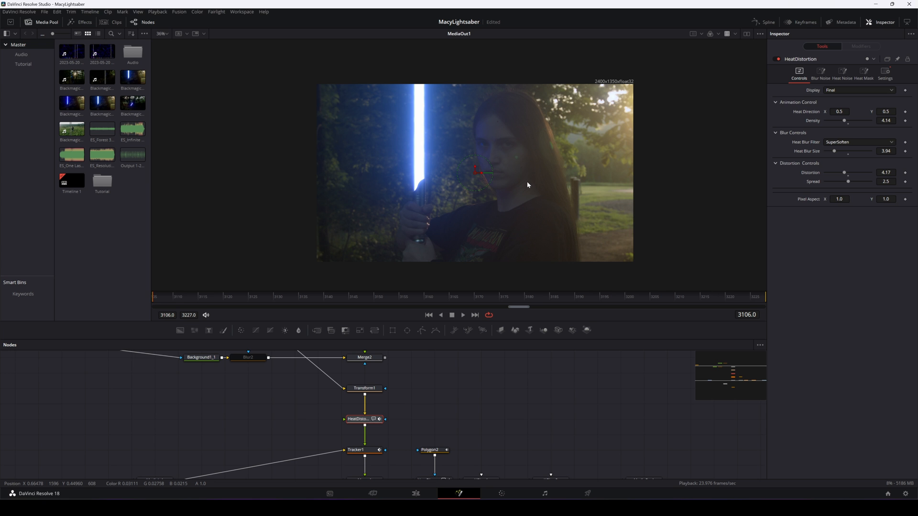
{"action": "mouse_move", "coordinate": [626, 163]}
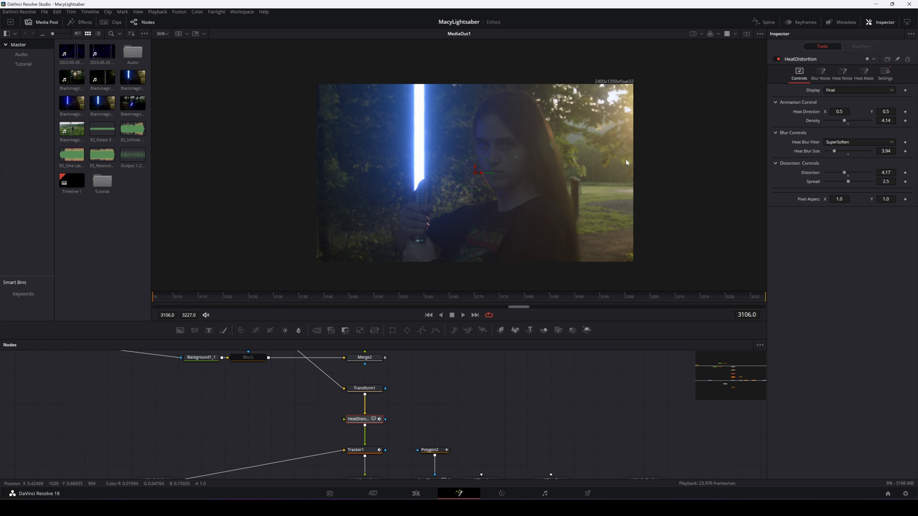